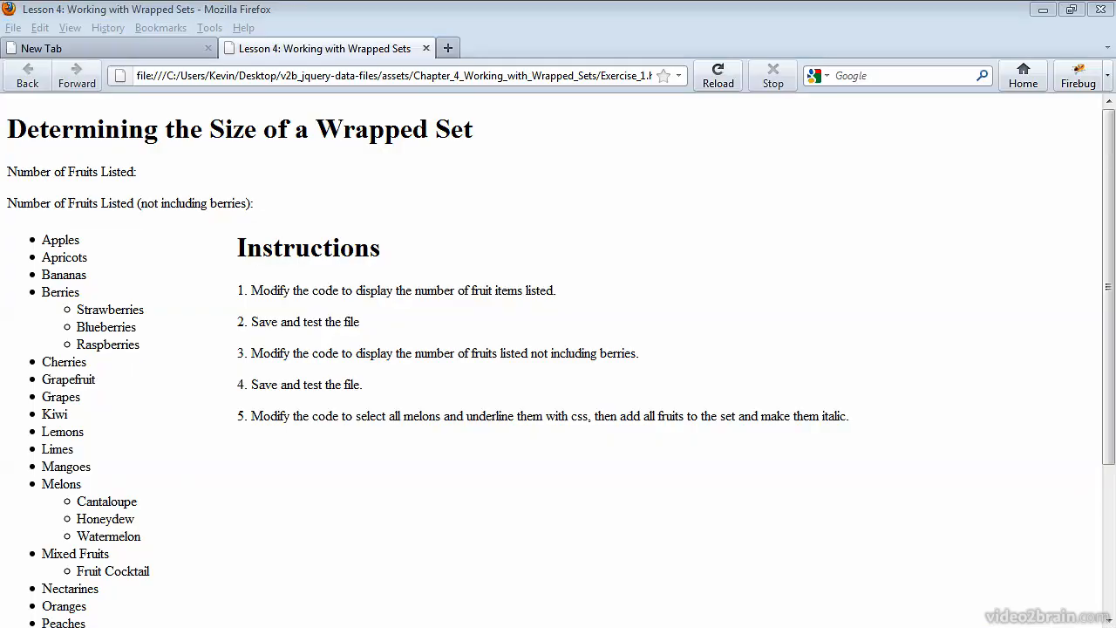
pyautogui.moveTo(150, 258)
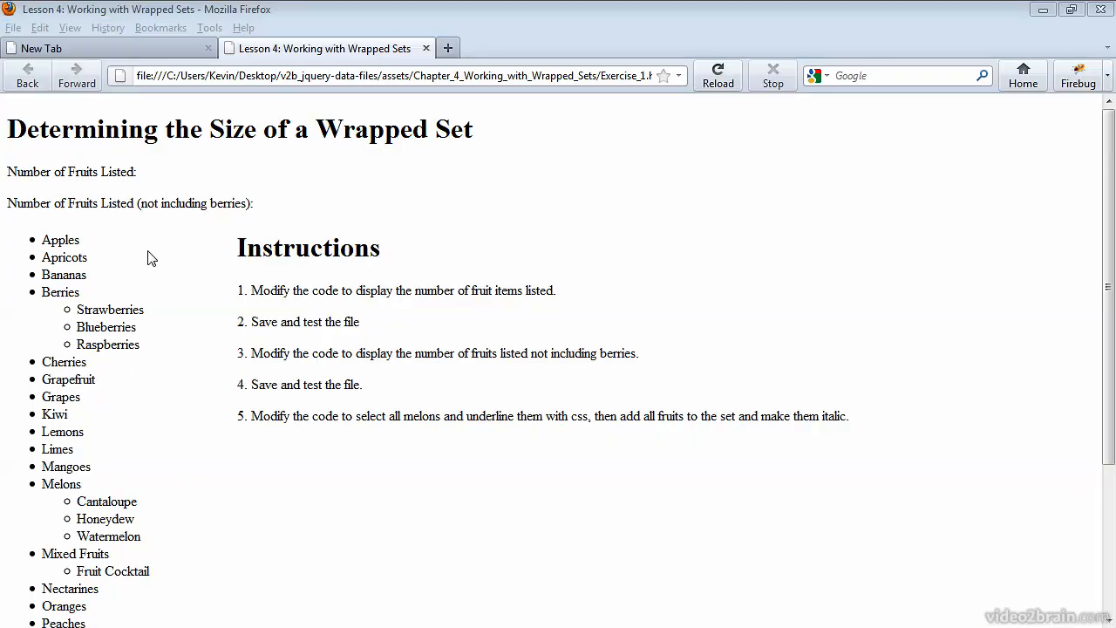
pyautogui.moveTo(98, 251)
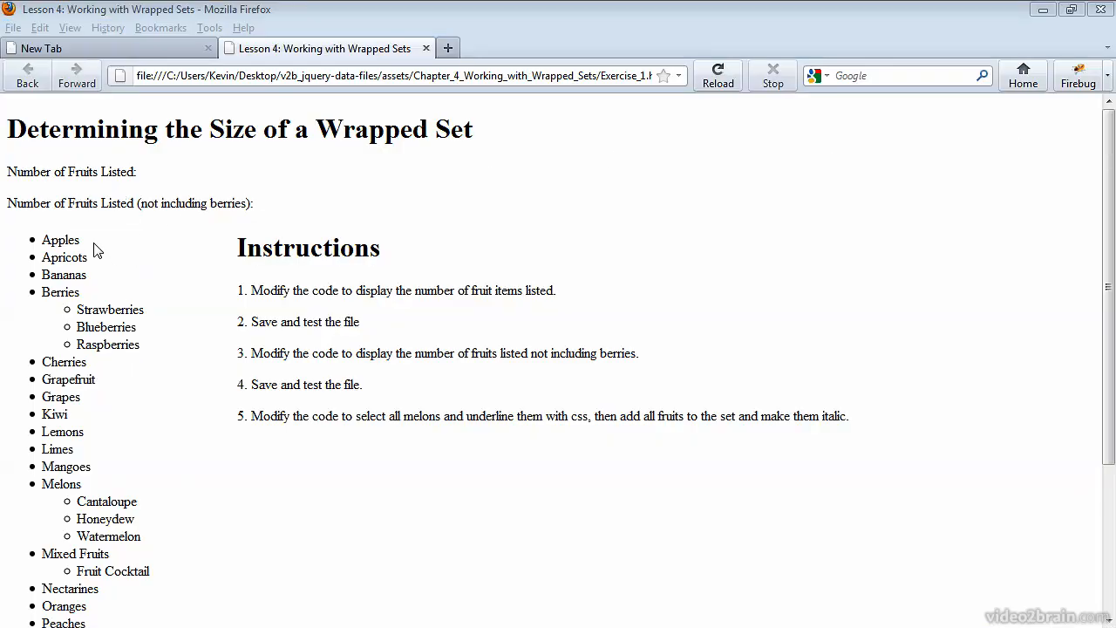
pyautogui.moveTo(129, 556)
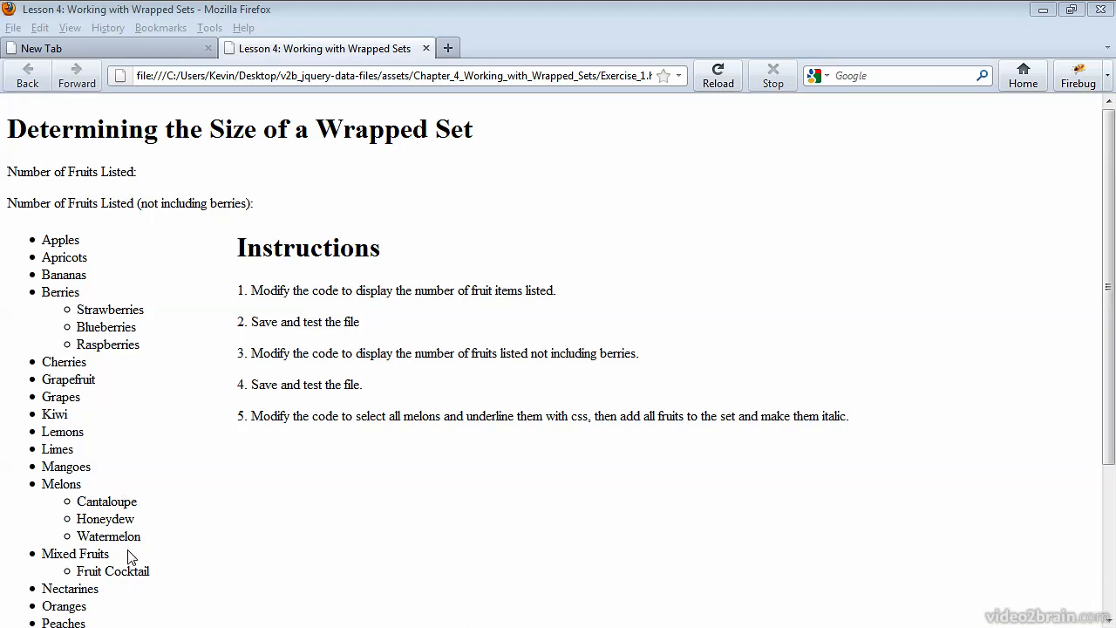
# Switch to the Exercise_1.html source in Dreamweaver and scroll down to the page markup
pyautogui.scroll(-3)
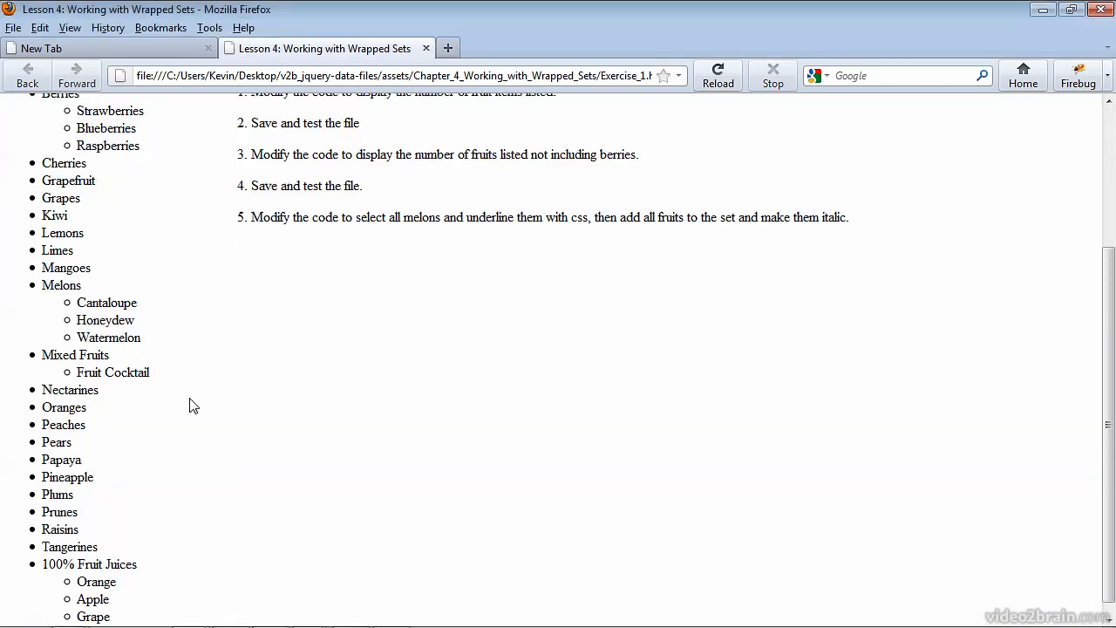
pyautogui.scroll(3)
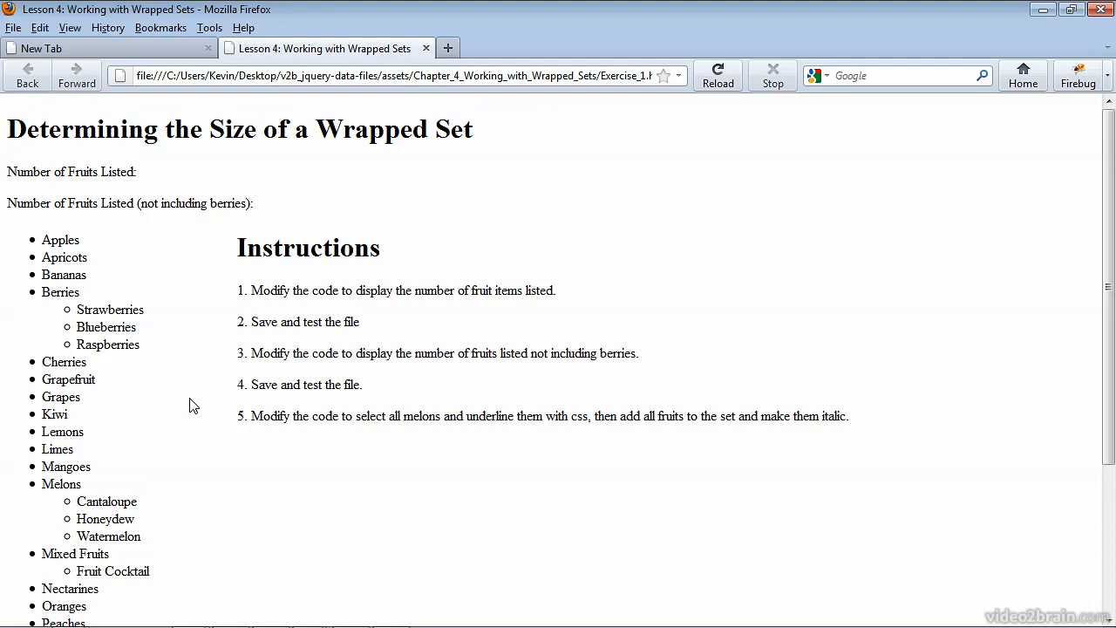
pyautogui.moveTo(241, 297)
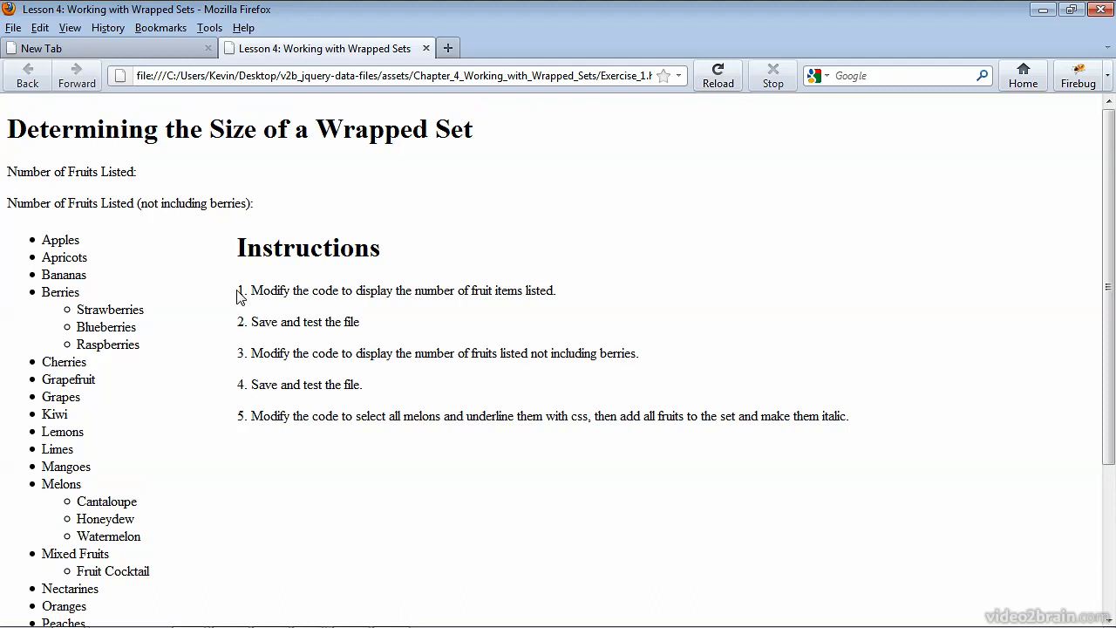
pyautogui.moveTo(251, 271)
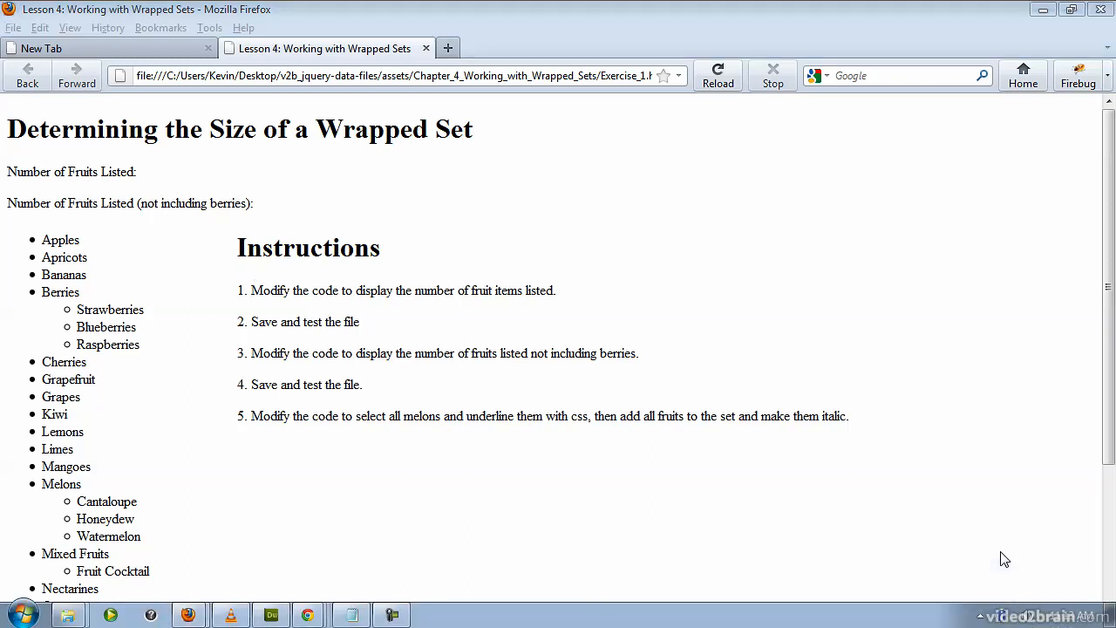
pyautogui.click(268, 614)
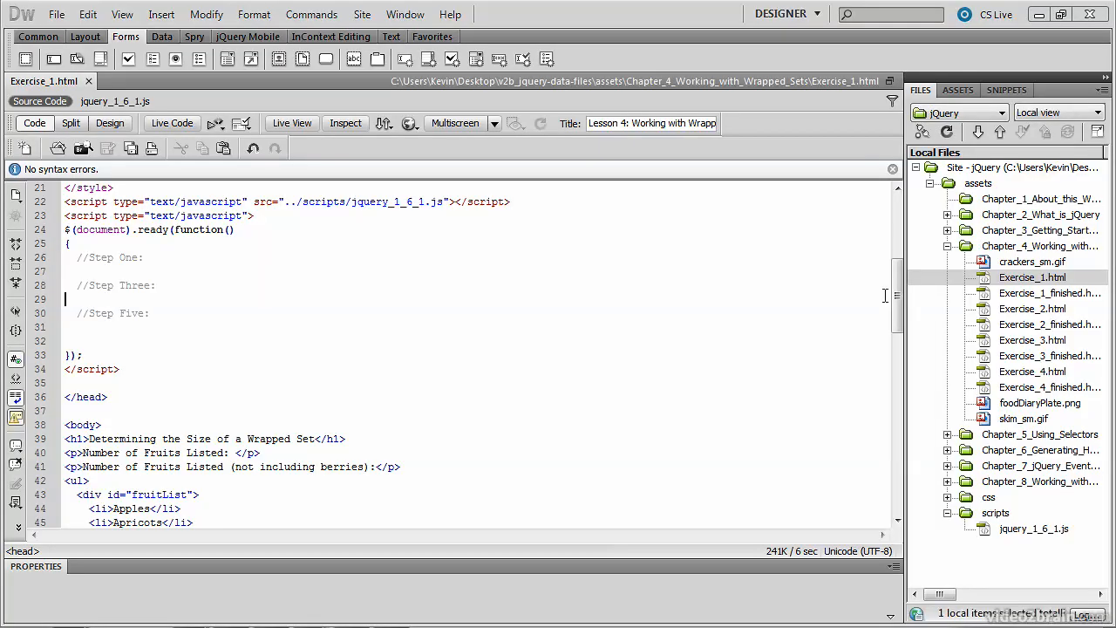
pyautogui.moveTo(1002, 244)
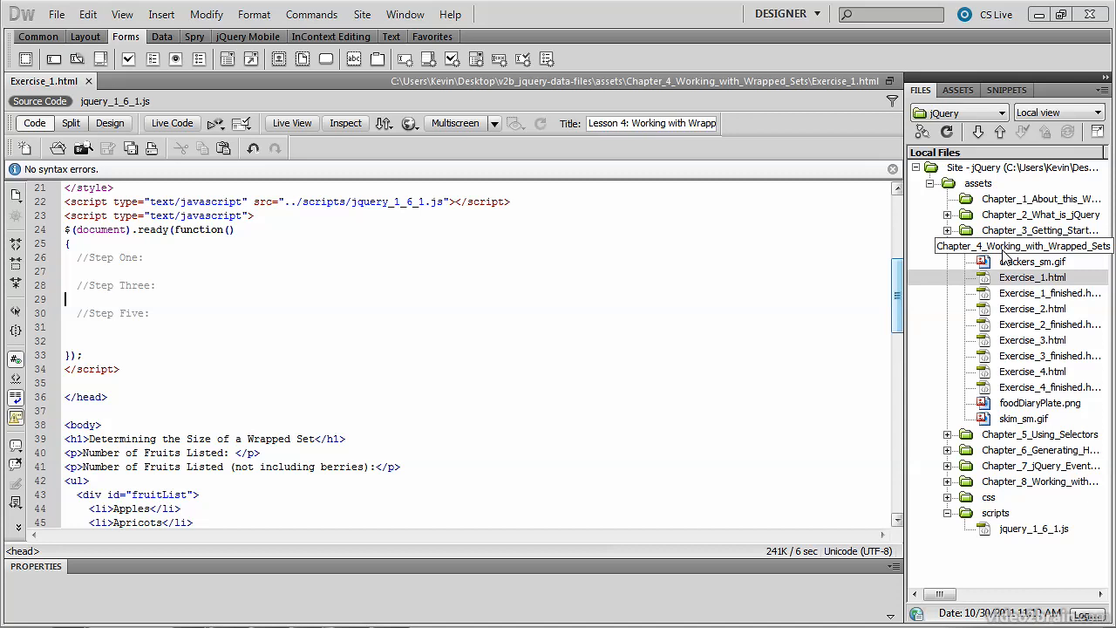
pyautogui.click(946, 244)
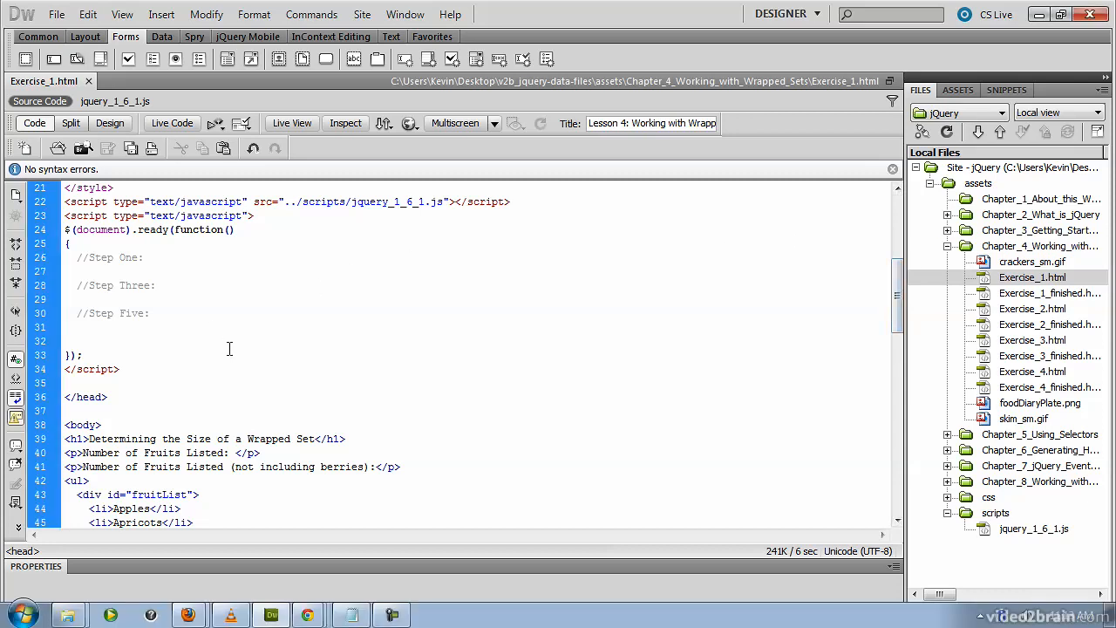
pyautogui.scroll(-3)
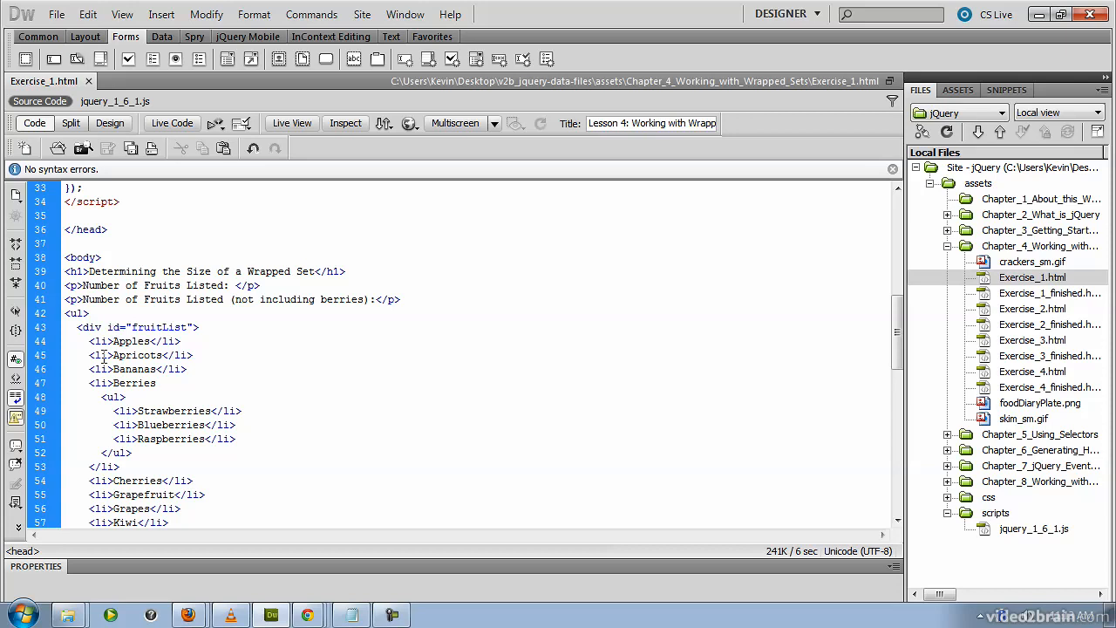
pyautogui.moveTo(87, 327)
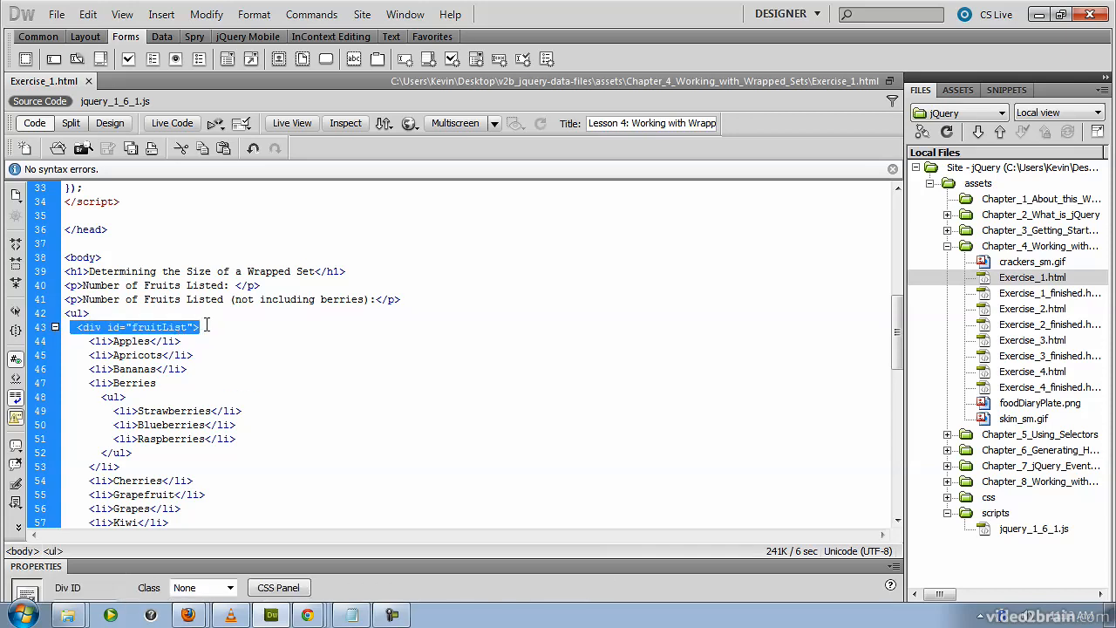
# Review the fruitList div and the Number of Fruits Listed paragraph, then return to the script block
pyautogui.click(195, 328)
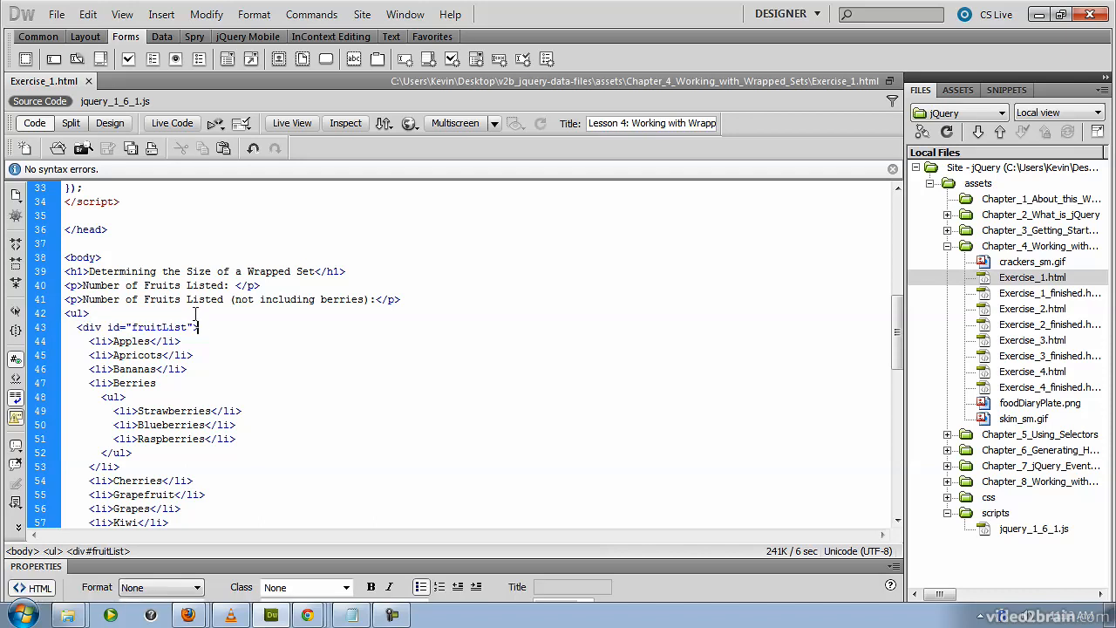
pyautogui.click(130, 298)
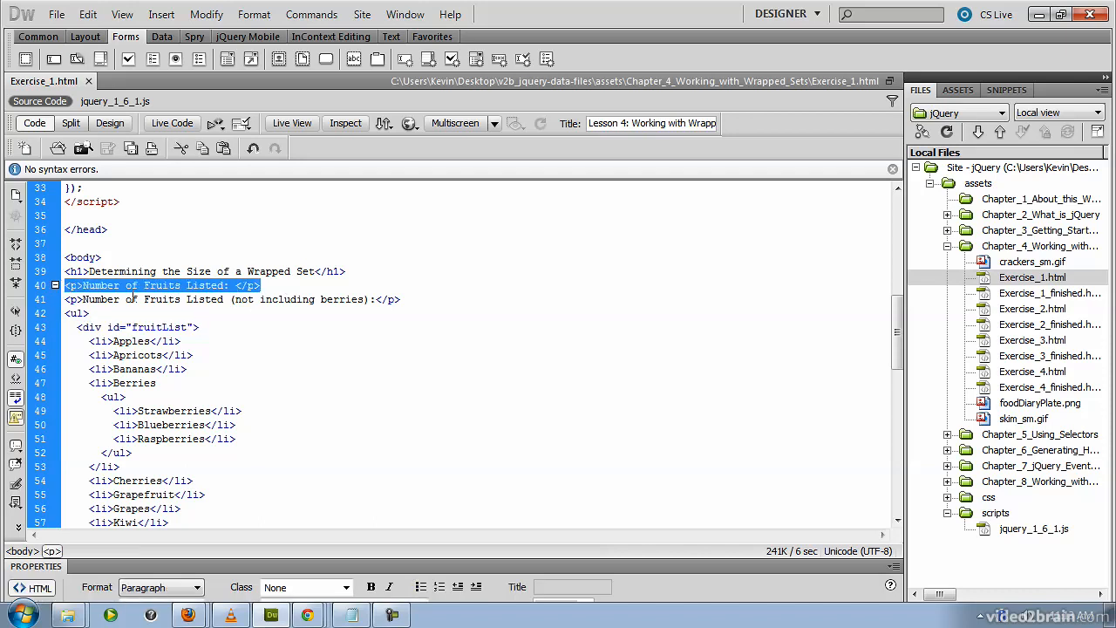
pyautogui.moveTo(205, 297)
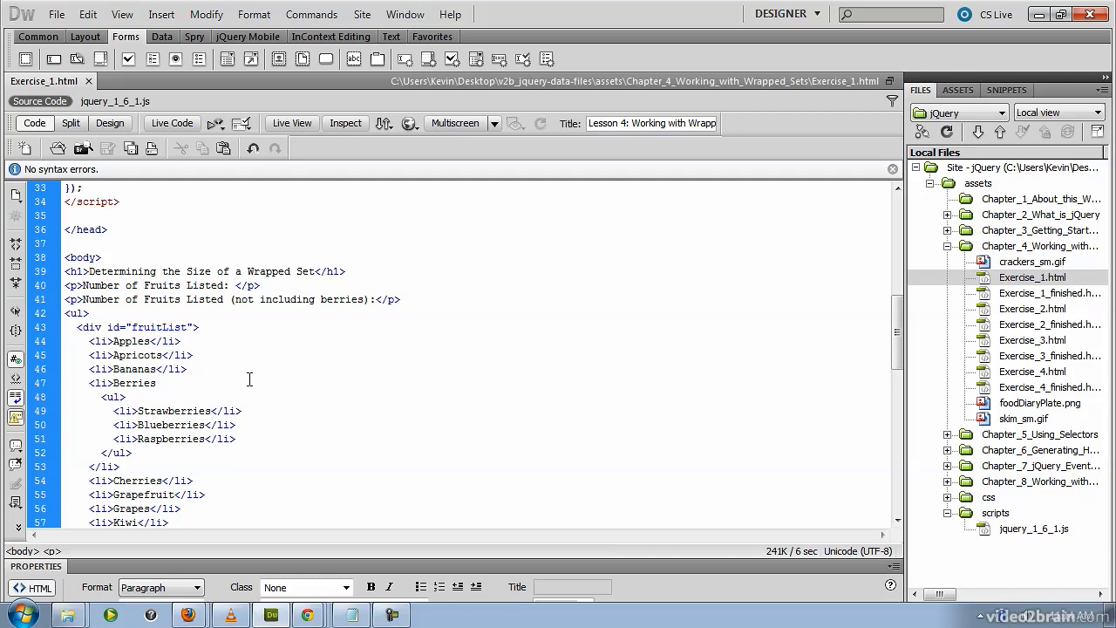
pyautogui.click(235, 286)
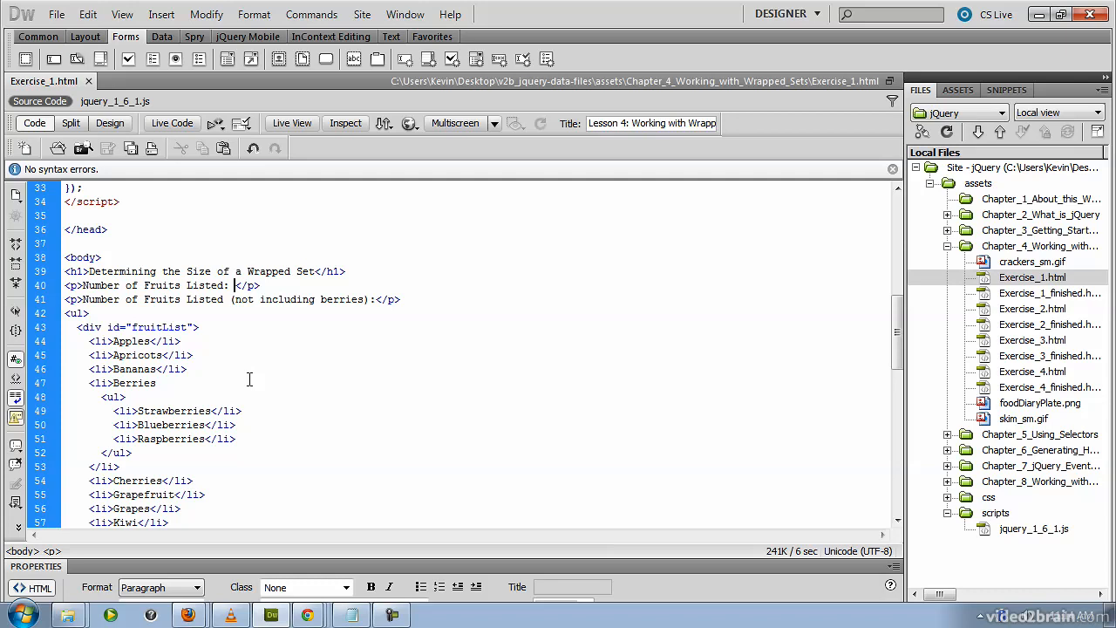
pyautogui.scroll(3)
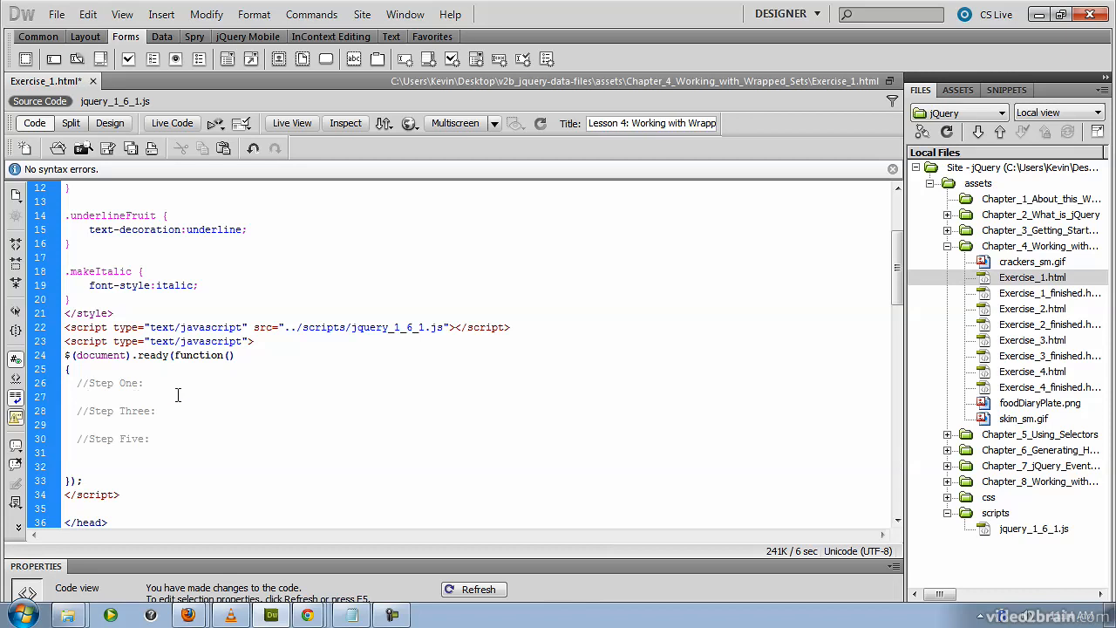
# Under Step One, begin var fruitsListSize = $("div#fruitList li")
pyautogui.click(87, 398)
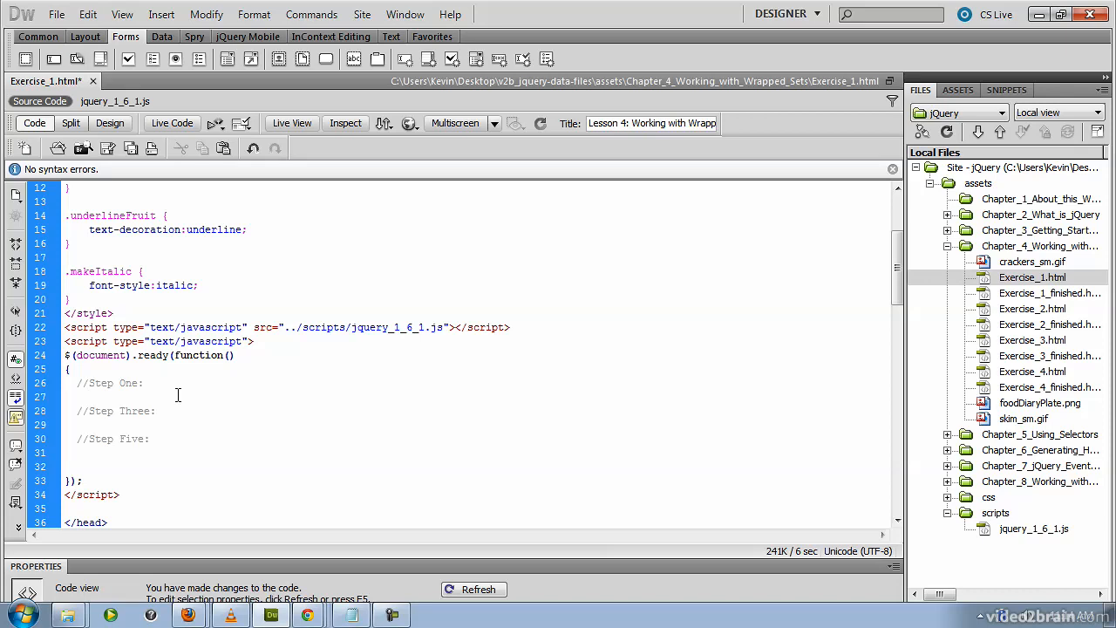
pyautogui.write('var')
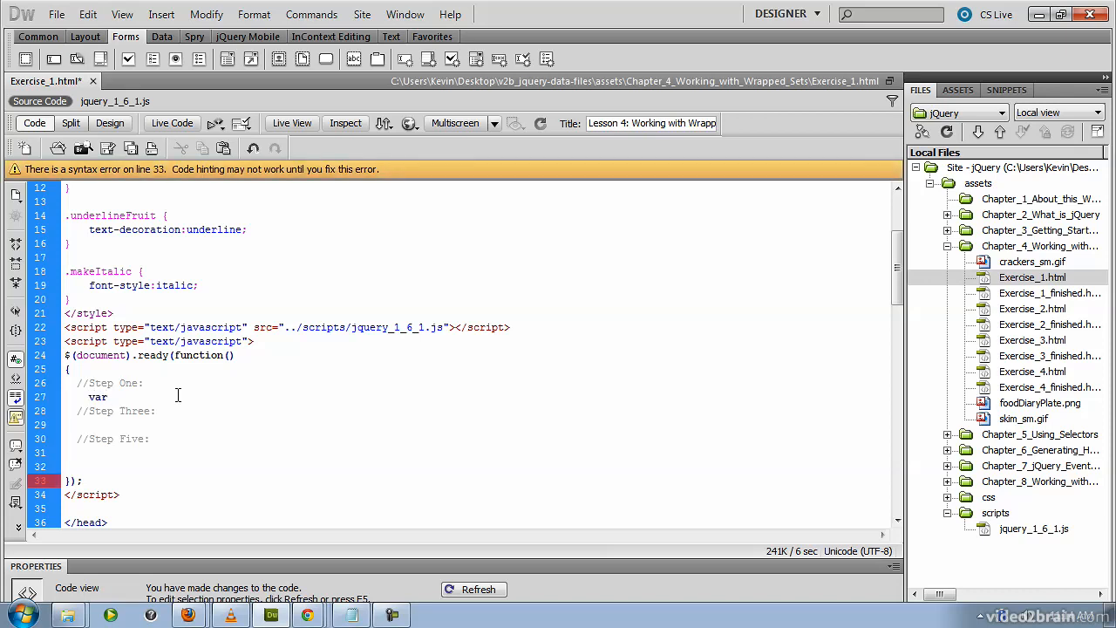
pyautogui.write('fruit')
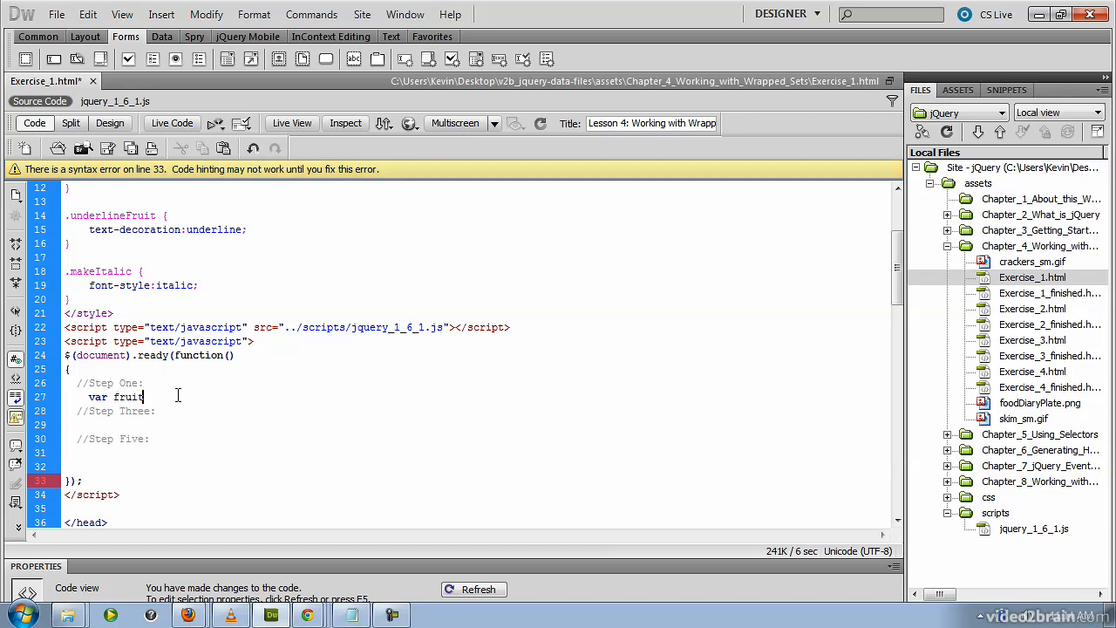
pyautogui.write('sListSize')
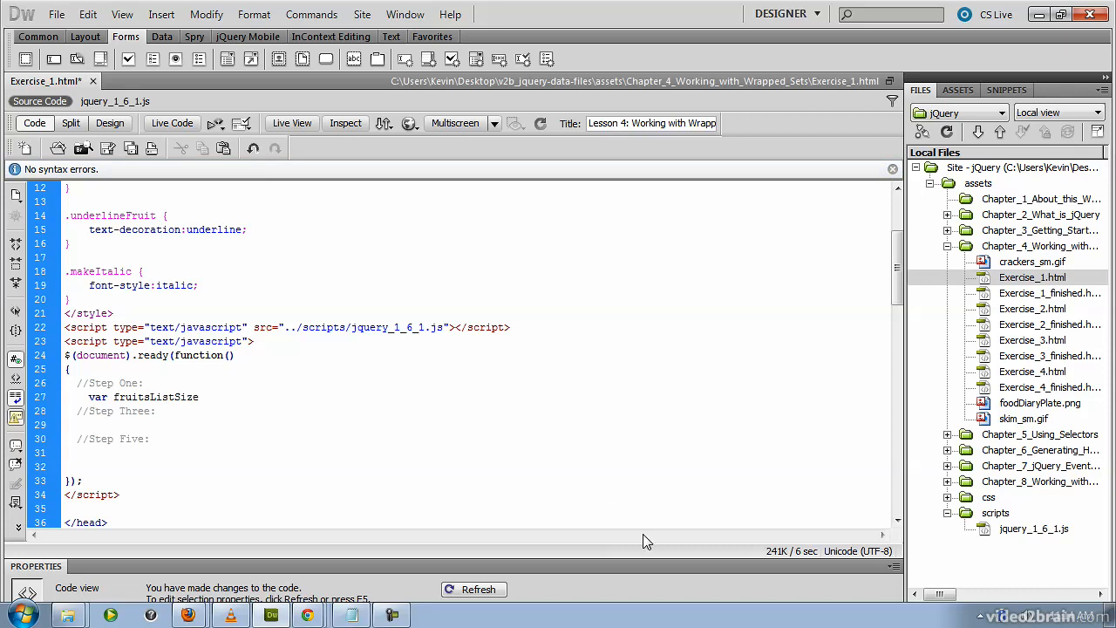
pyautogui.write('= $')
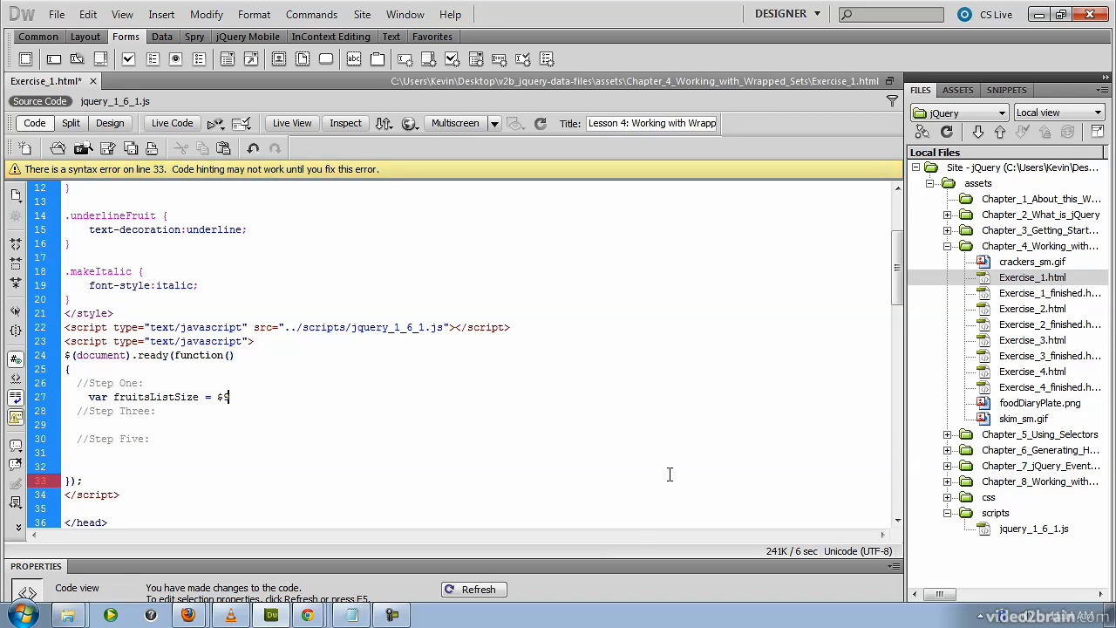
pyautogui.write('()')
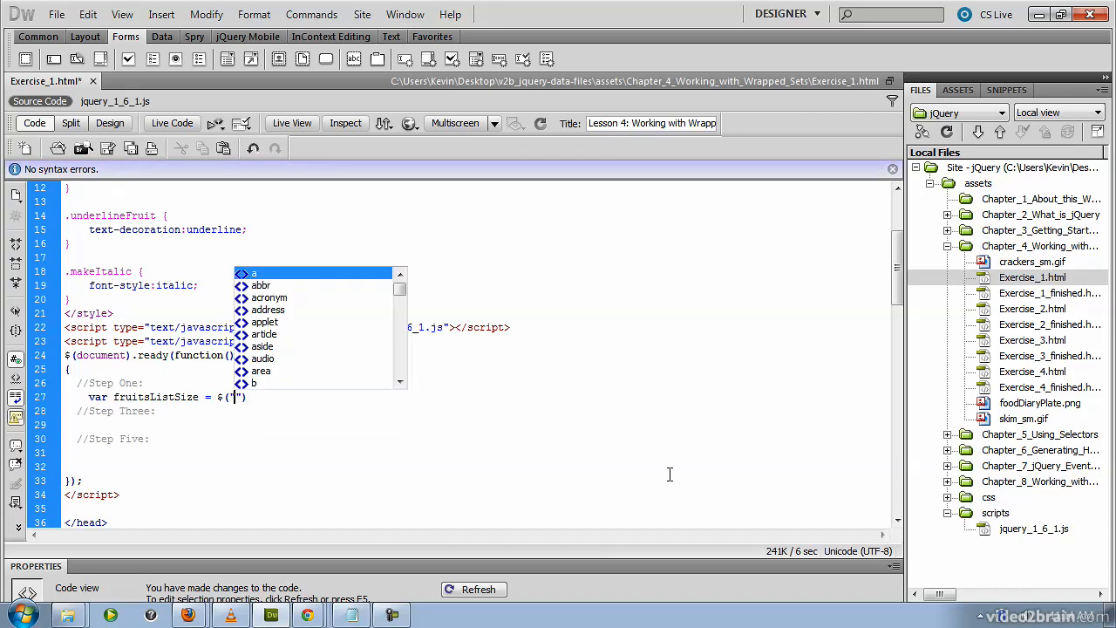
pyautogui.write('"')
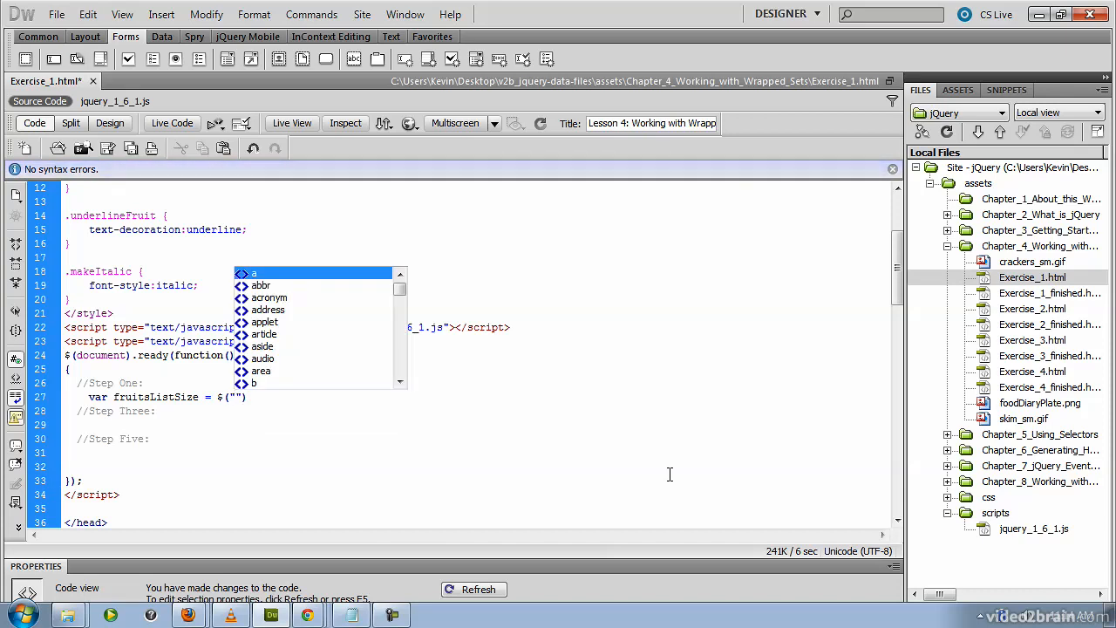
pyautogui.write('div')
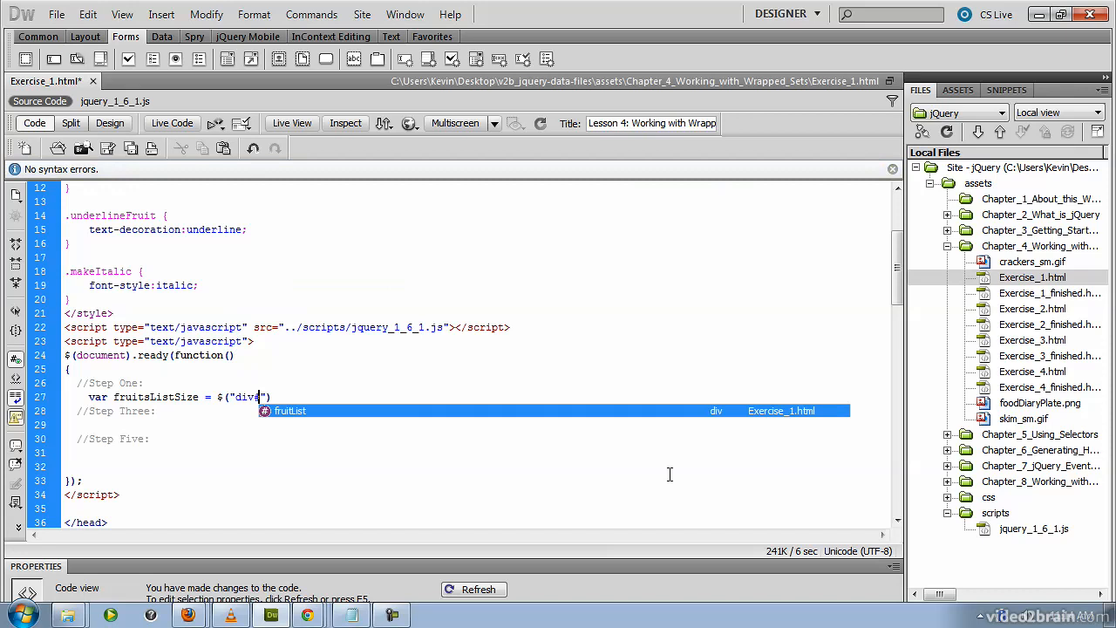
pyautogui.write('#fruitList')
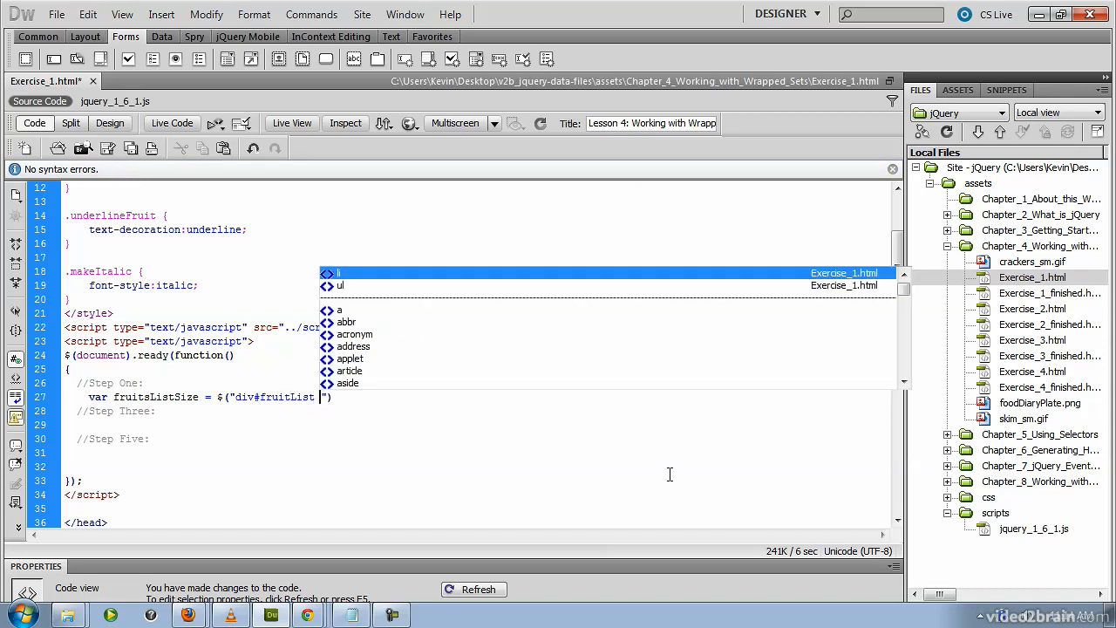
pyautogui.write('li')
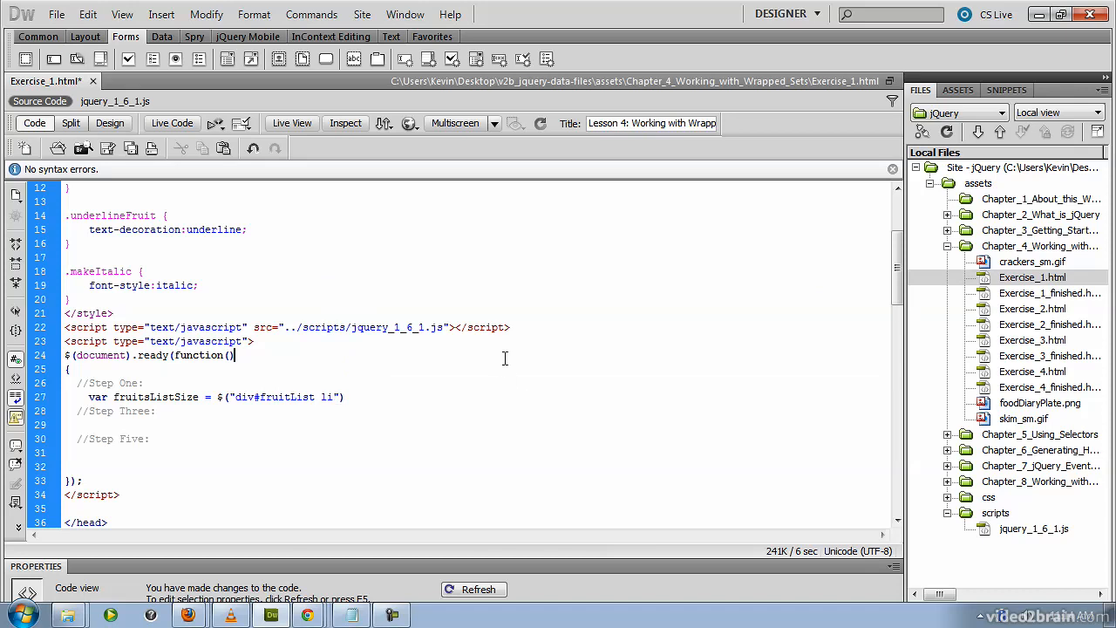
# Complete the line with .size(); and highlight the fruit list selector and size call
pyautogui.scroll(-3)
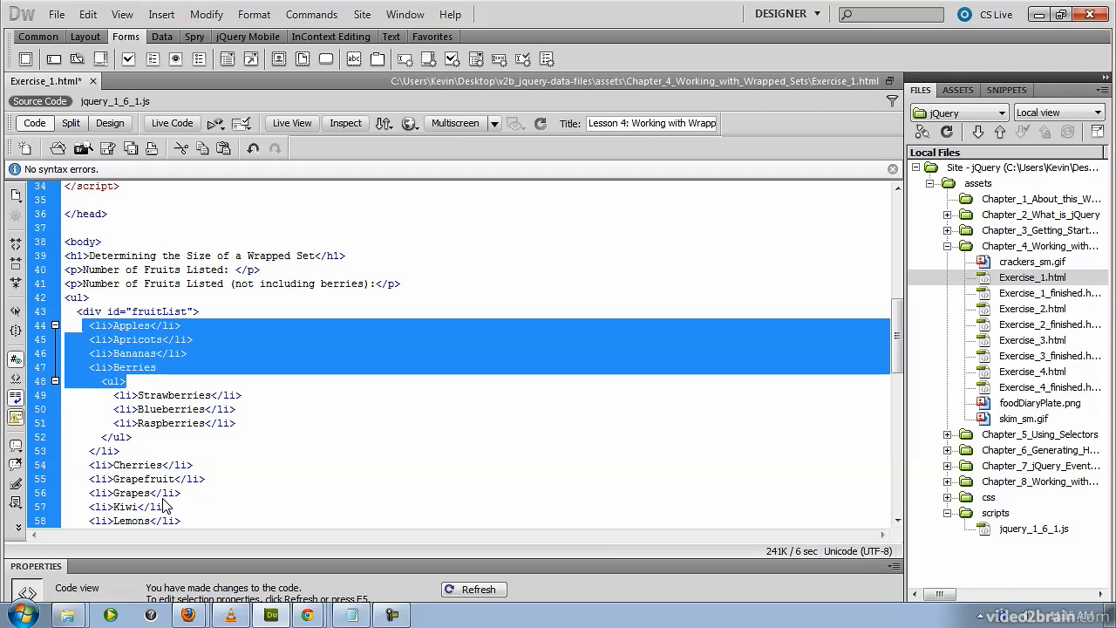
pyautogui.scroll(3)
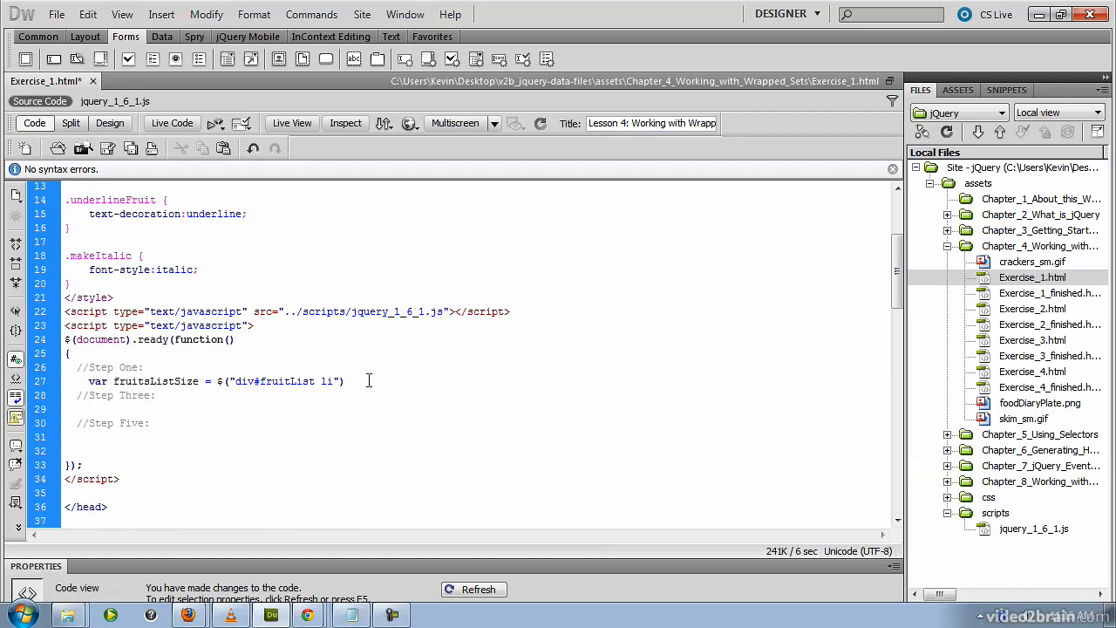
pyautogui.write('.size();')
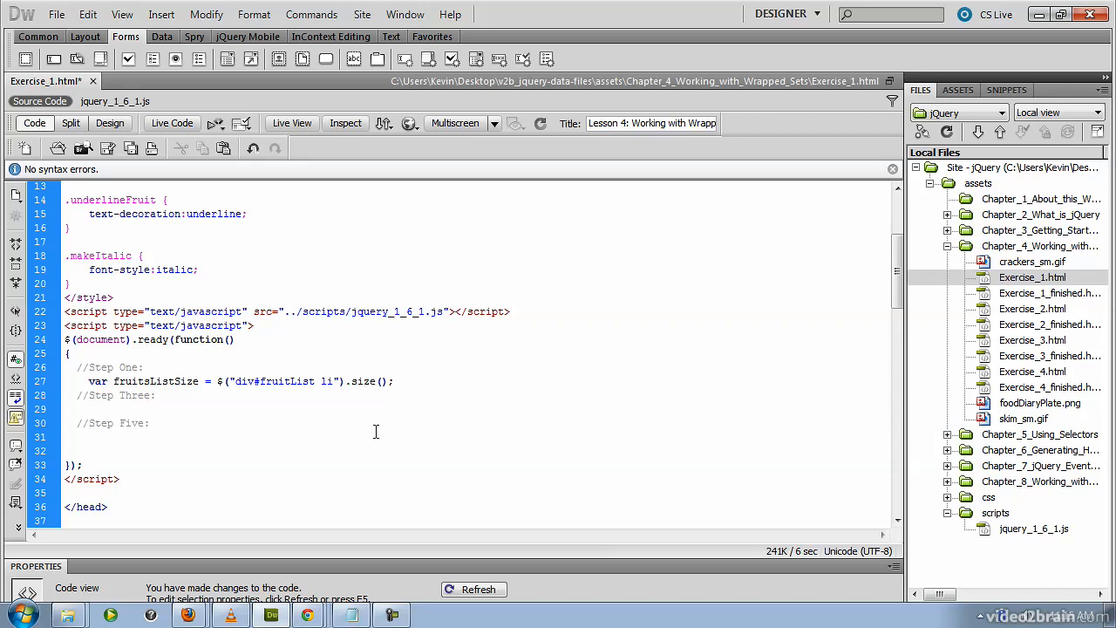
pyautogui.moveTo(136, 366); pyautogui.dragTo(394, 380)
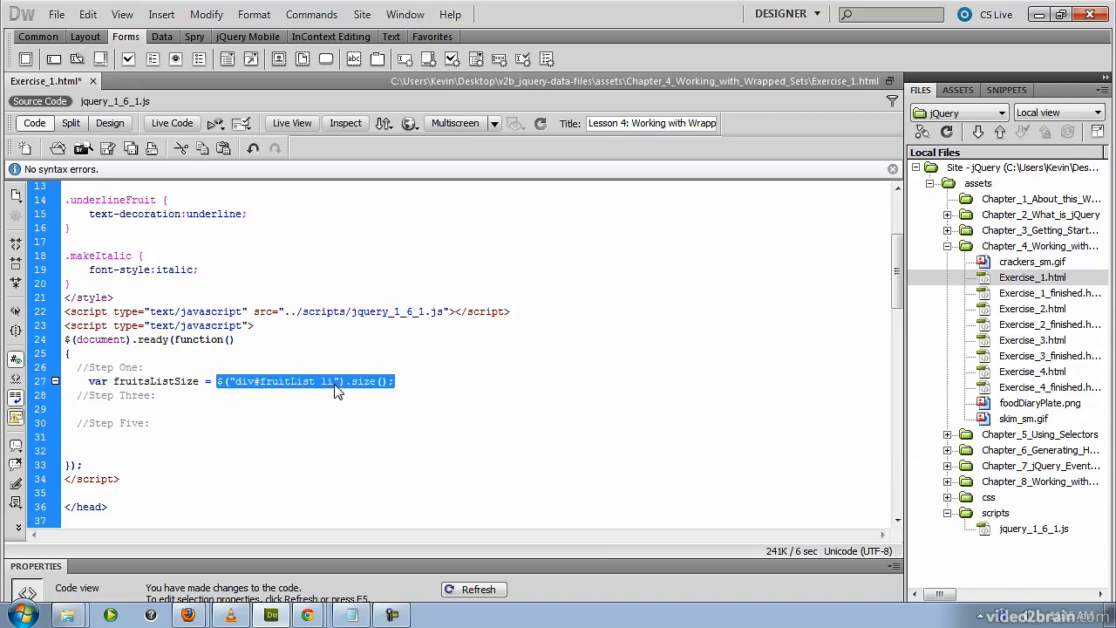
pyautogui.moveTo(268, 396)
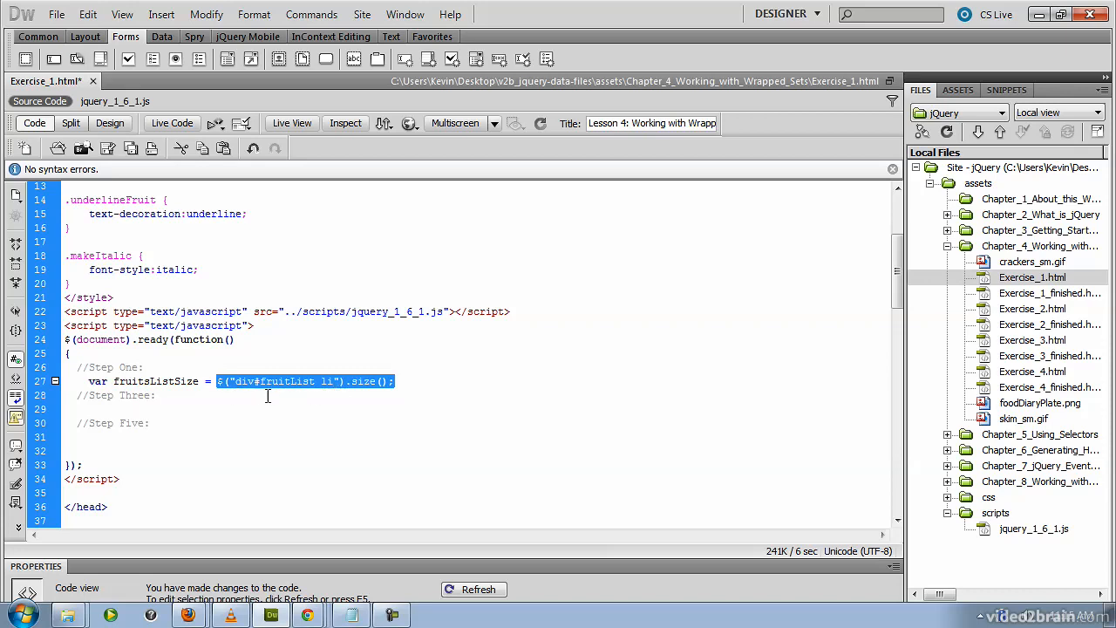
pyautogui.click(112, 422)
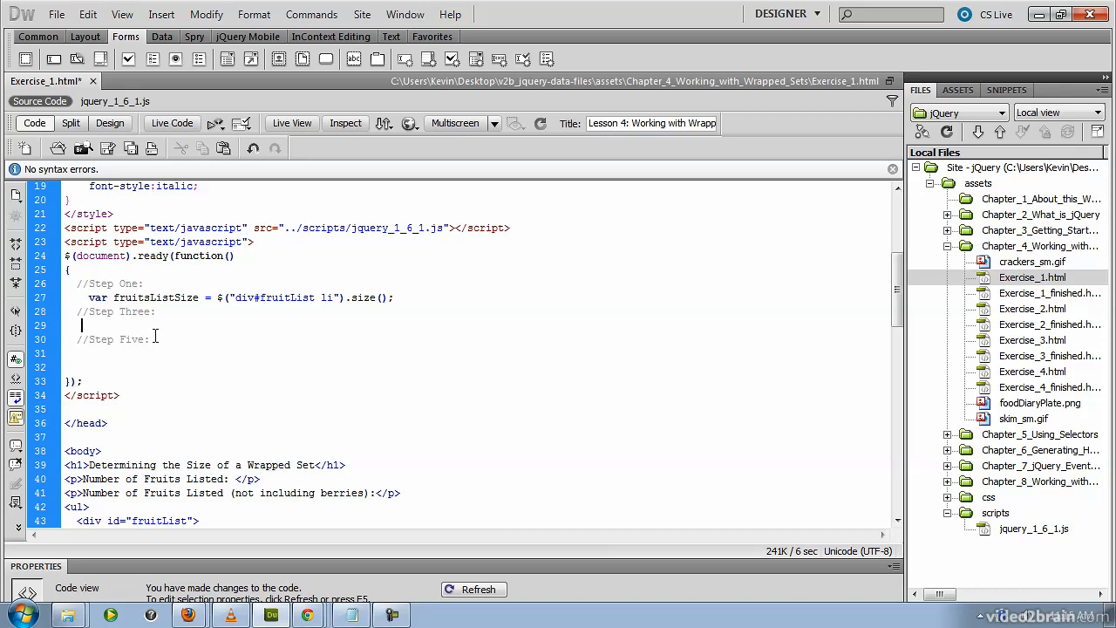
# Under Step Three, begin $("p:first").text( for the first paragraph
pyautogui.write('$')
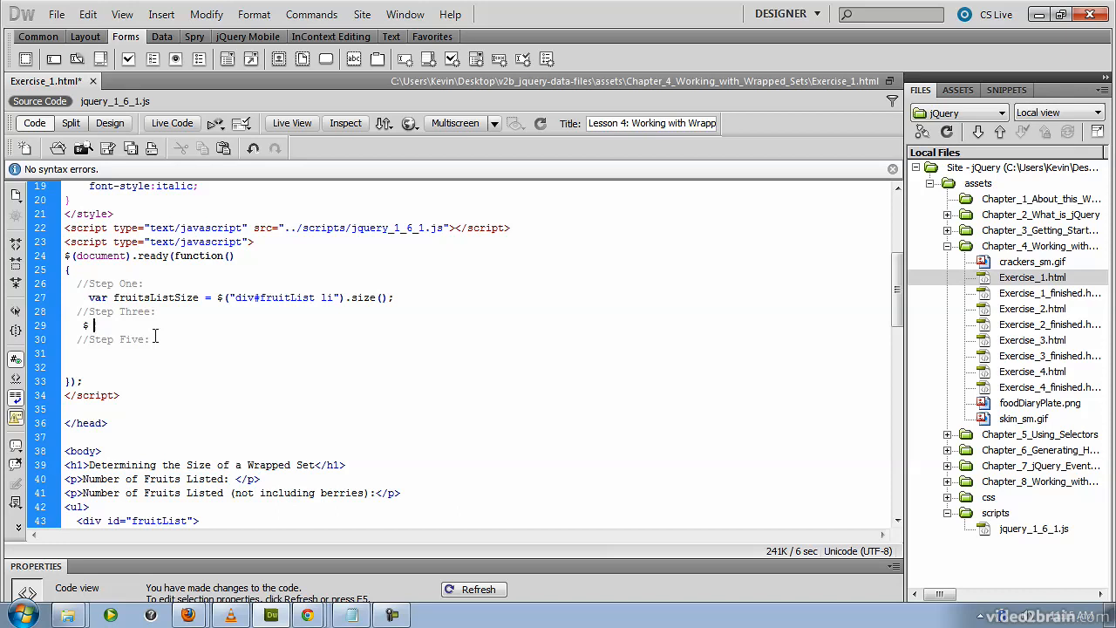
pyautogui.write('()')
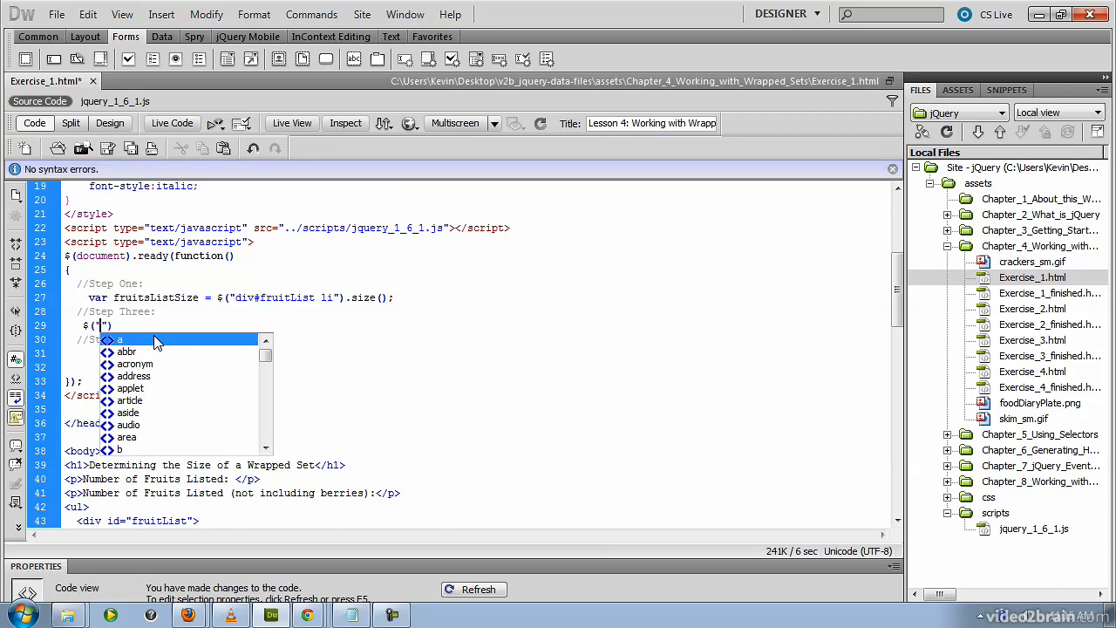
pyautogui.write('p:c')
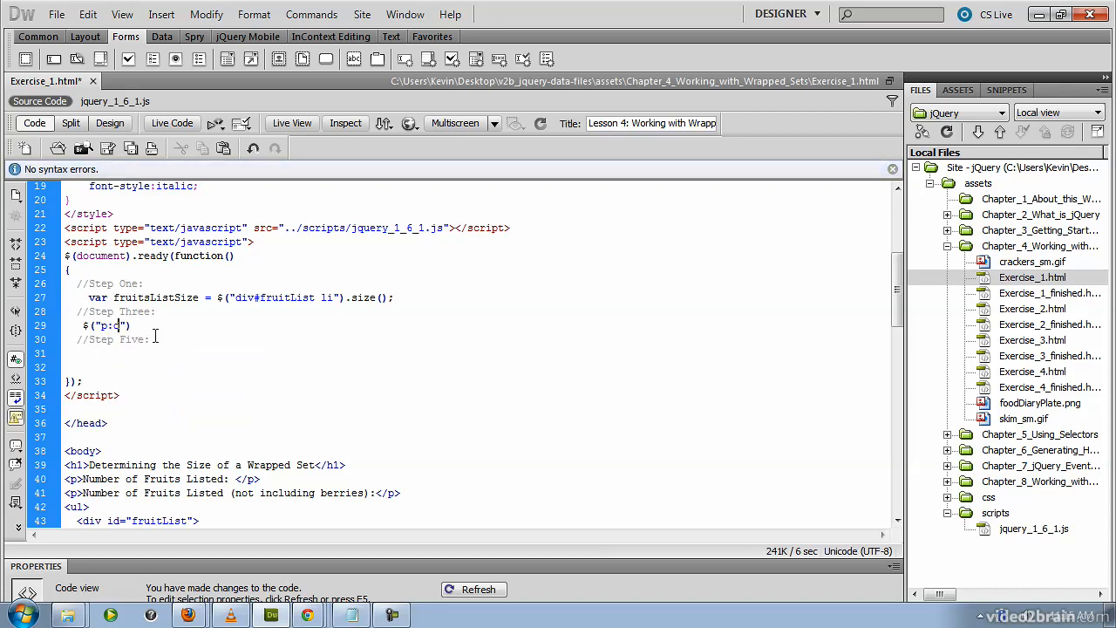
pyautogui.write('first')
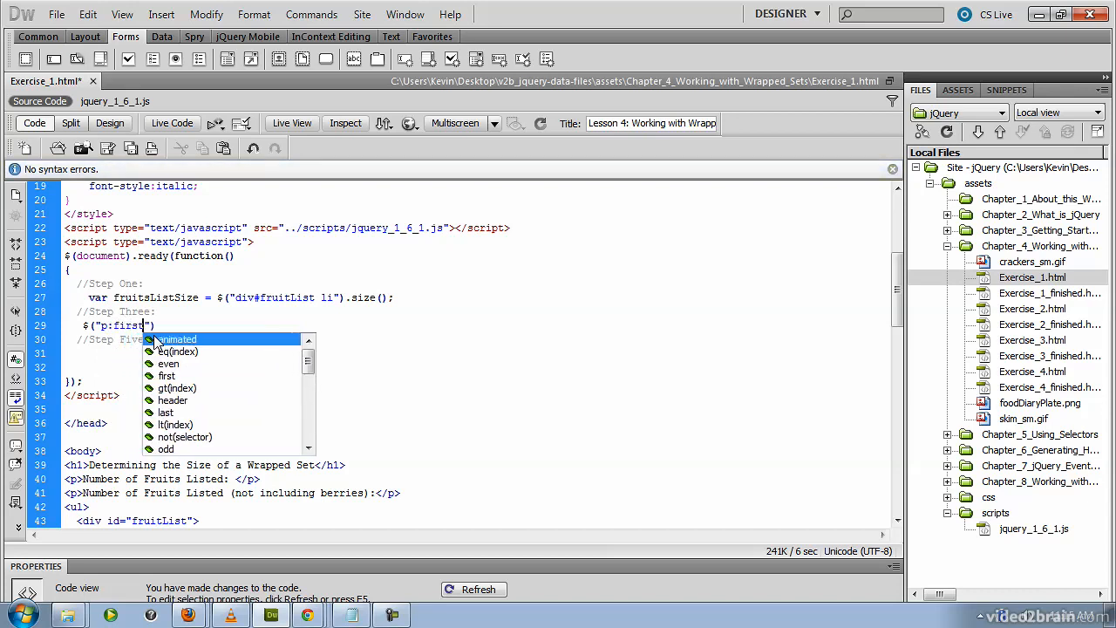
pyautogui.press('Escape')
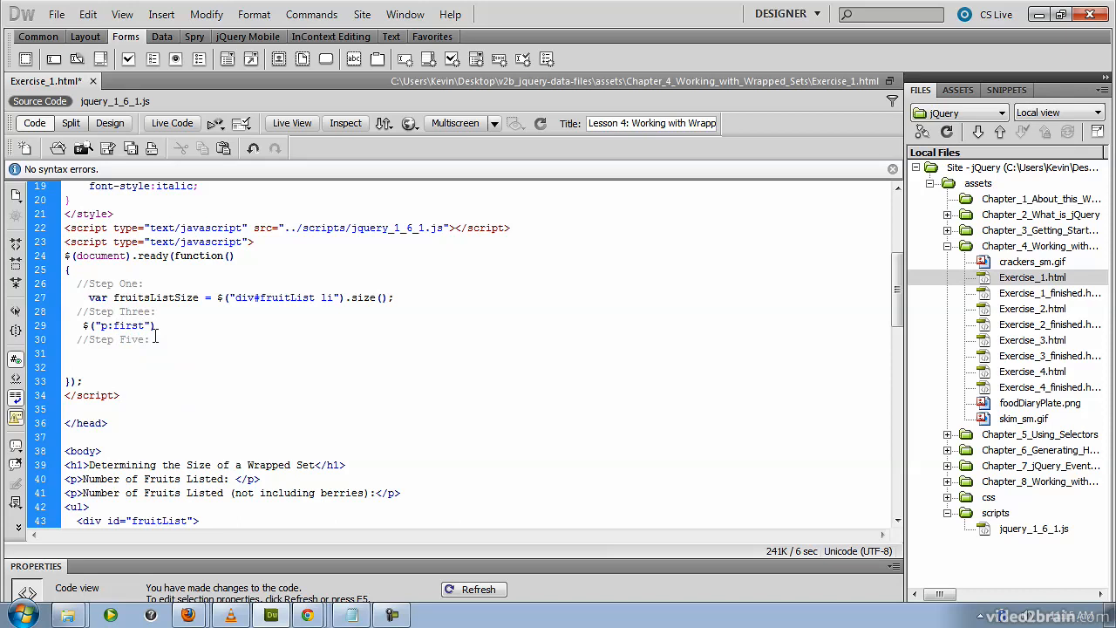
pyautogui.write('.')
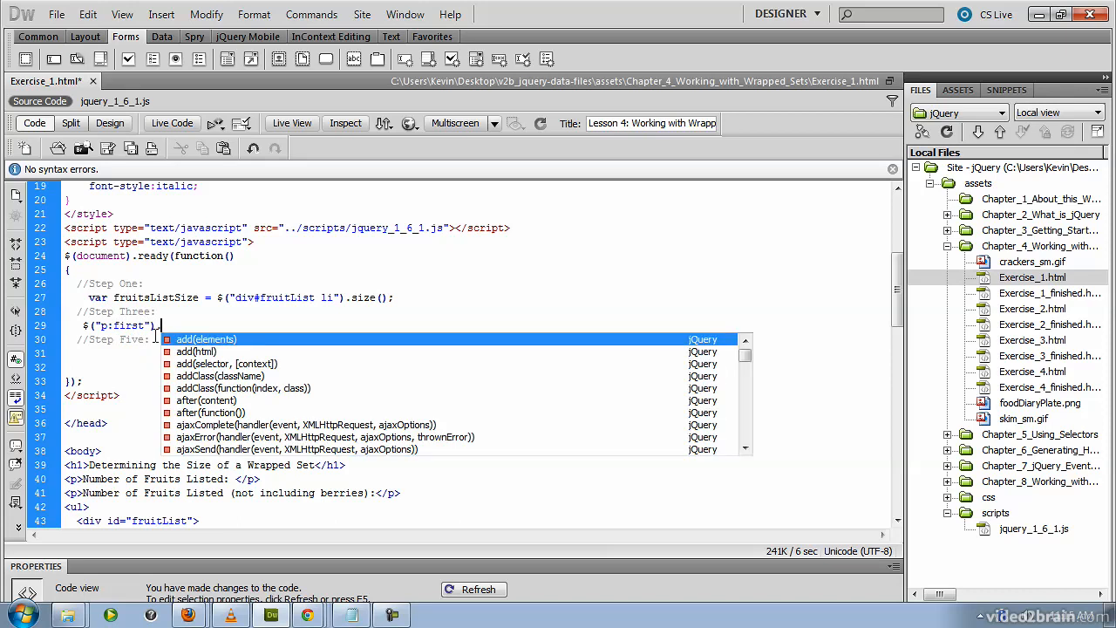
pyautogui.write('text();')
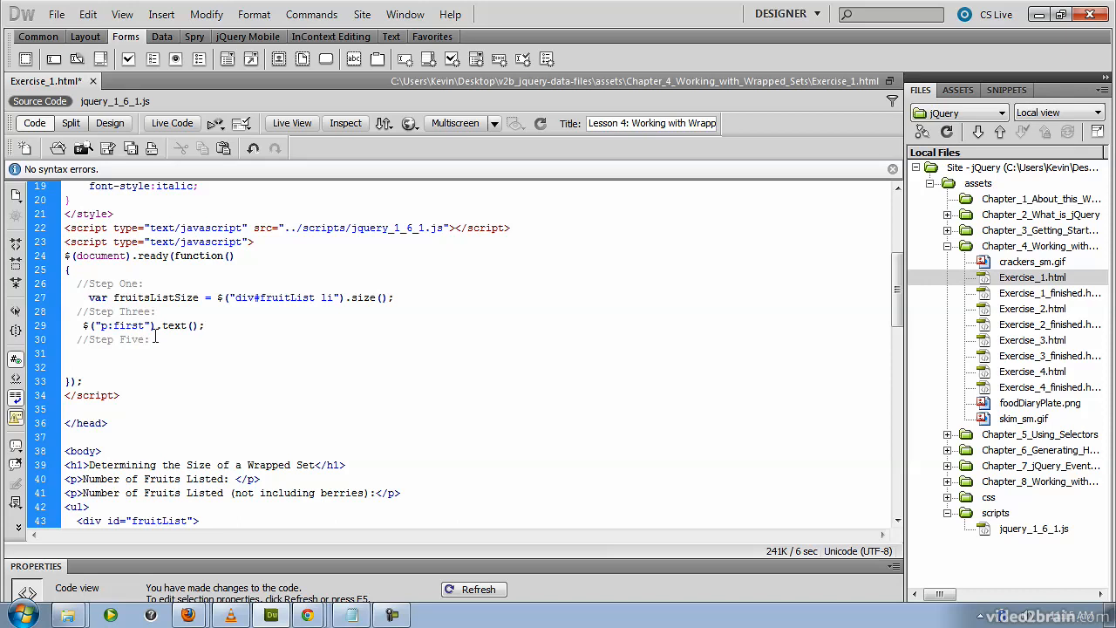
# Set the text to "Number of Fruits Listed: " + fruitsListSize
pyautogui.write('""')
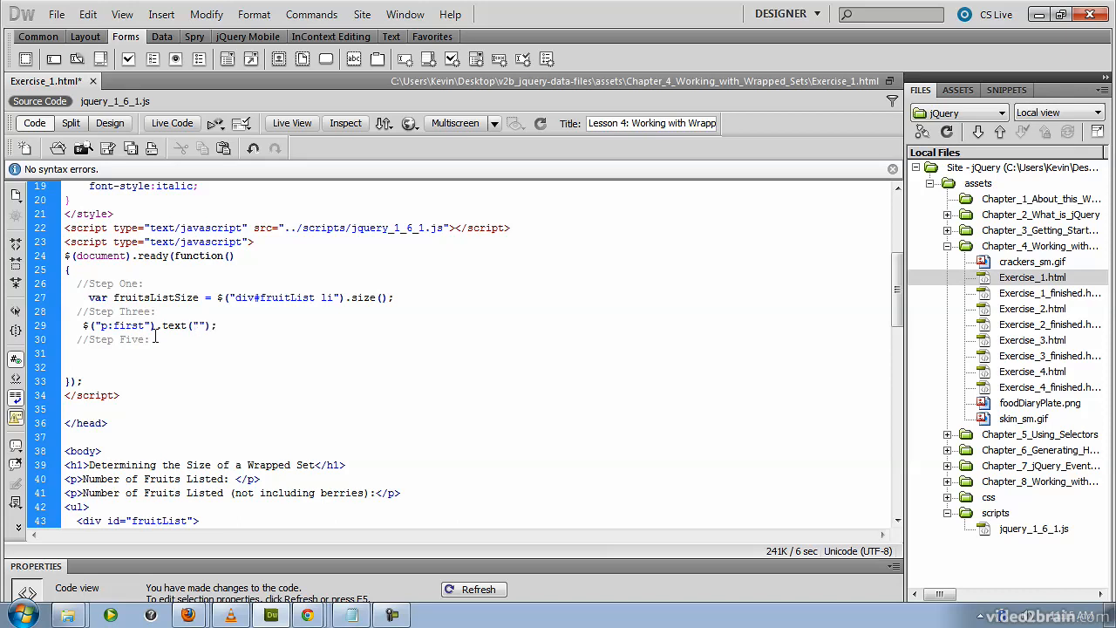
pyautogui.write('Number o')
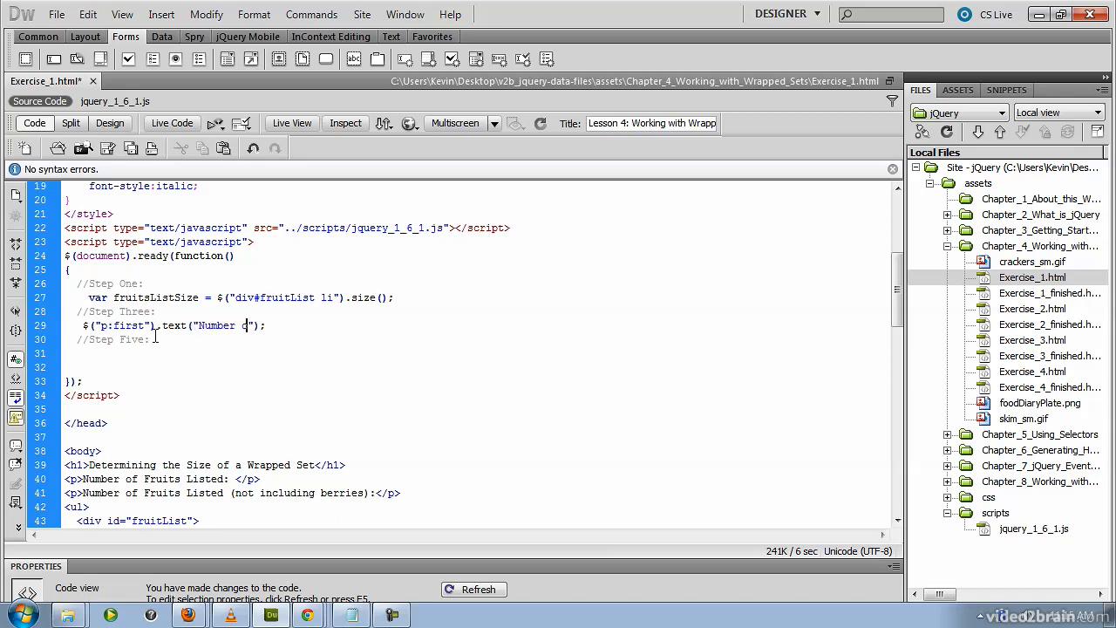
pyautogui.write('of first')
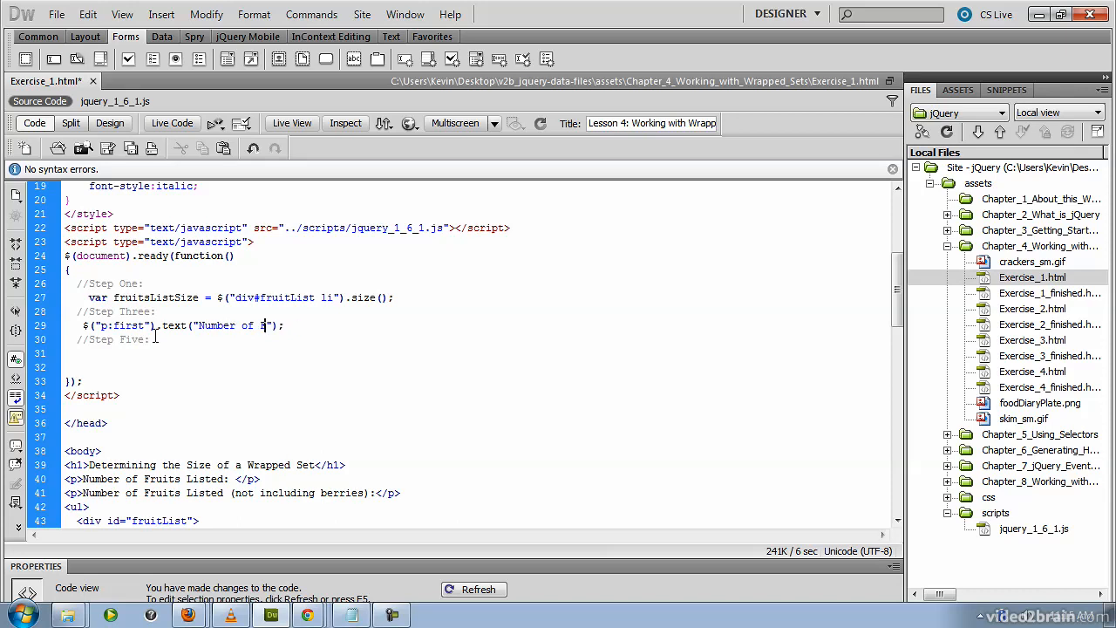
pyautogui.write('ruits Listed:')
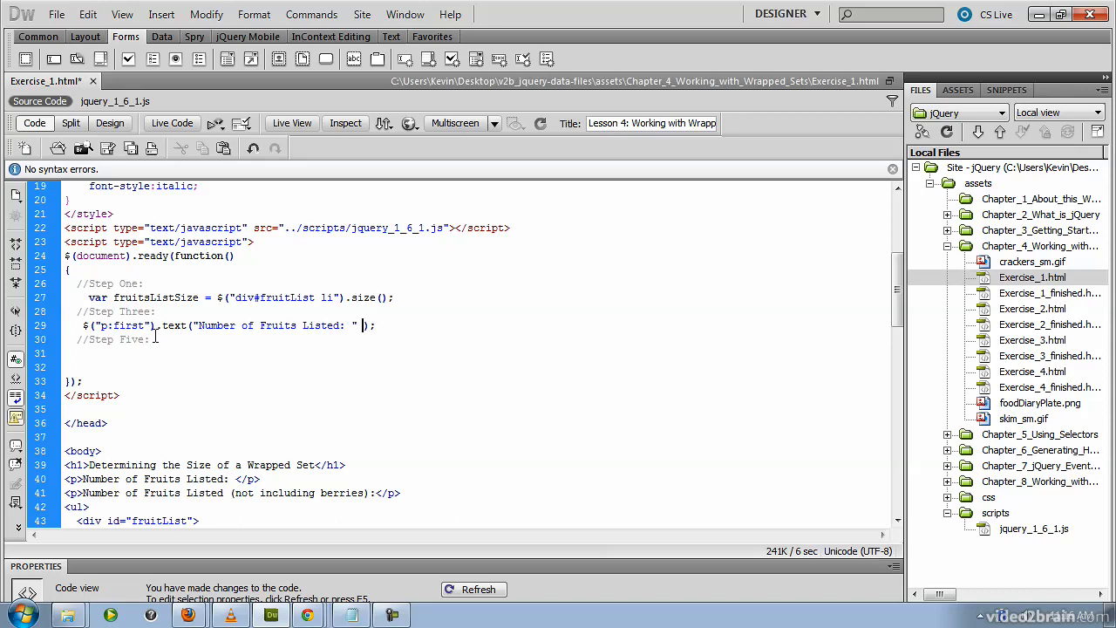
pyautogui.write('+')
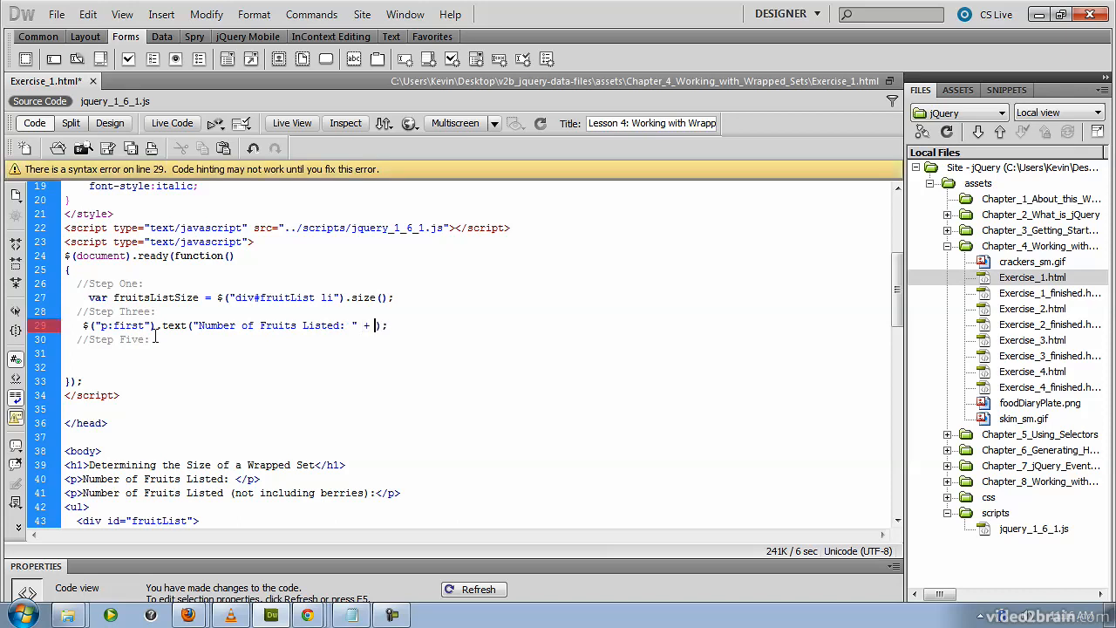
pyautogui.write('fruits')
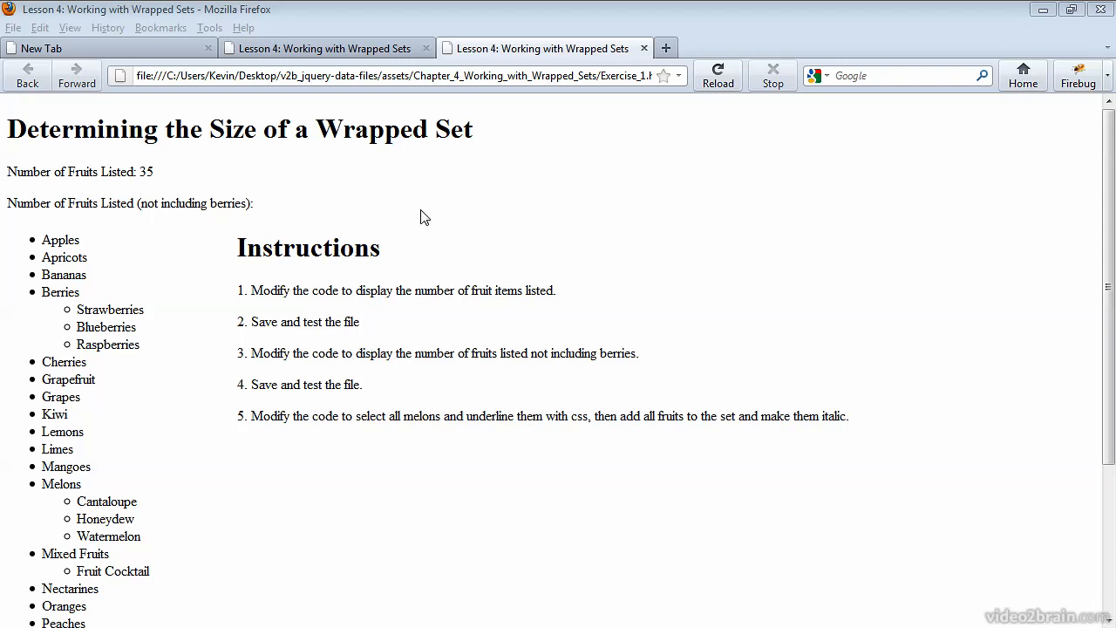
pyautogui.moveTo(174, 192)
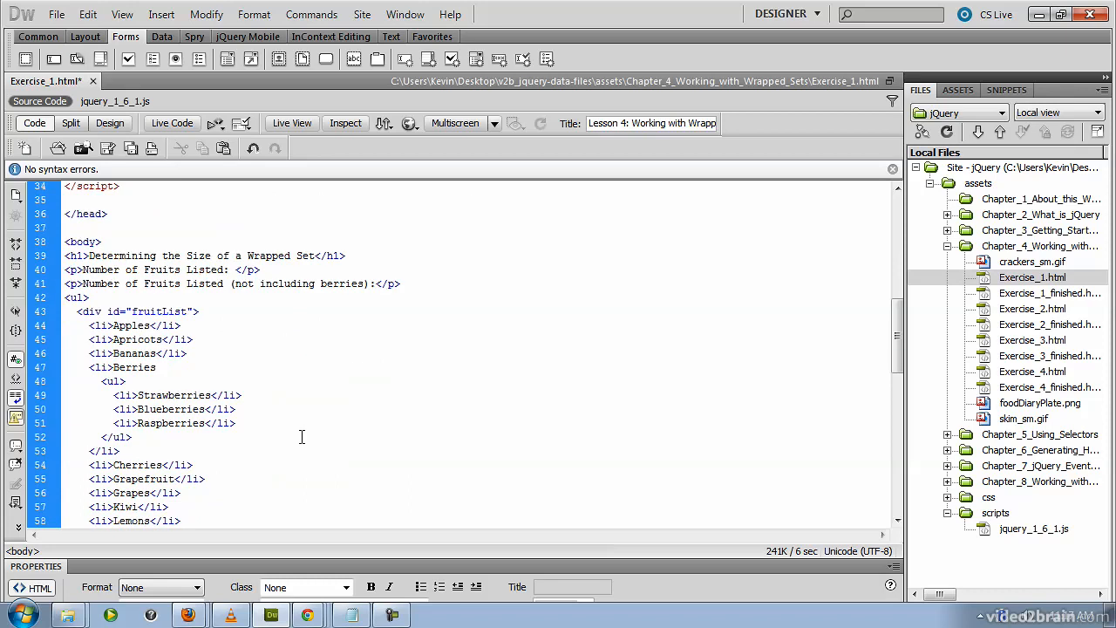
# Return to the Exercise_1.html markup in Dreamweaver after checking the count in Firefox
pyautogui.click(94, 366)
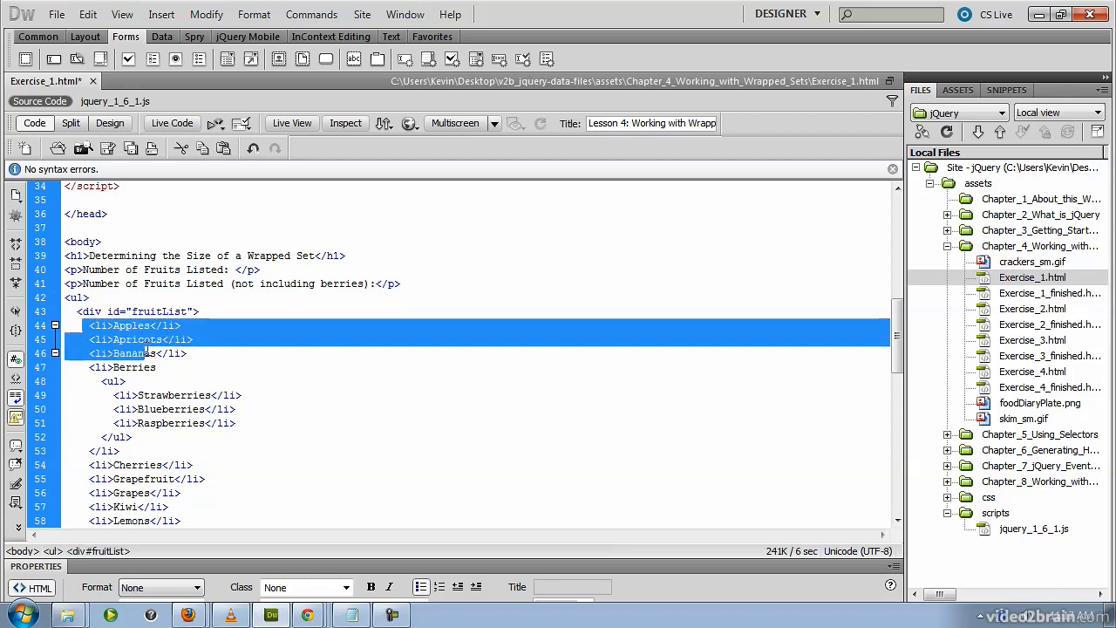
pyautogui.scroll(-3)
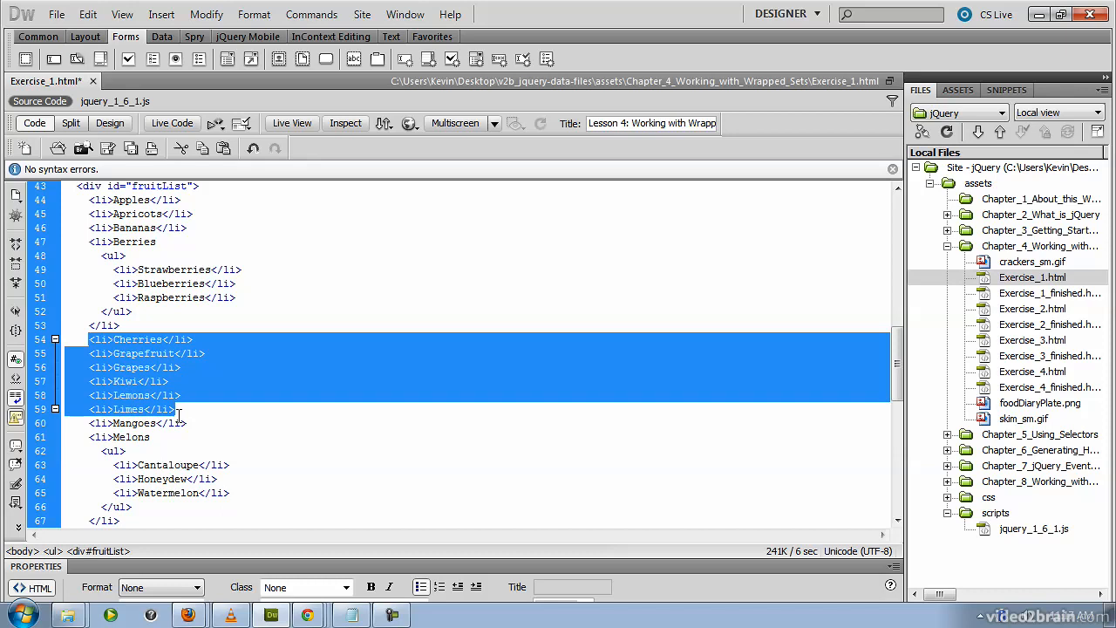
pyautogui.scroll(3)
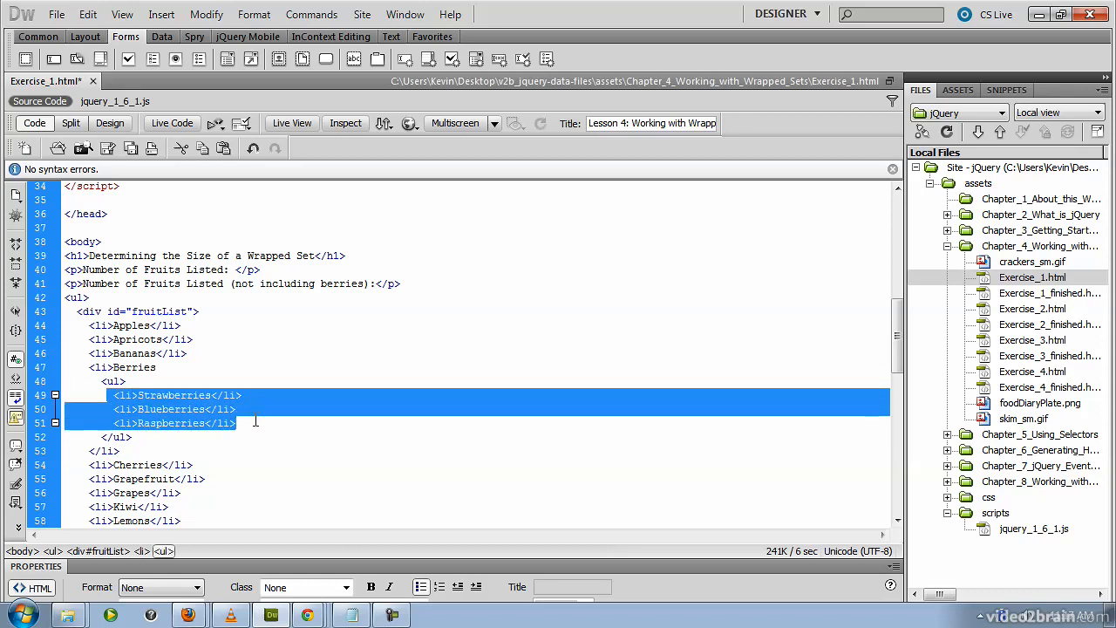
pyautogui.scroll(3)
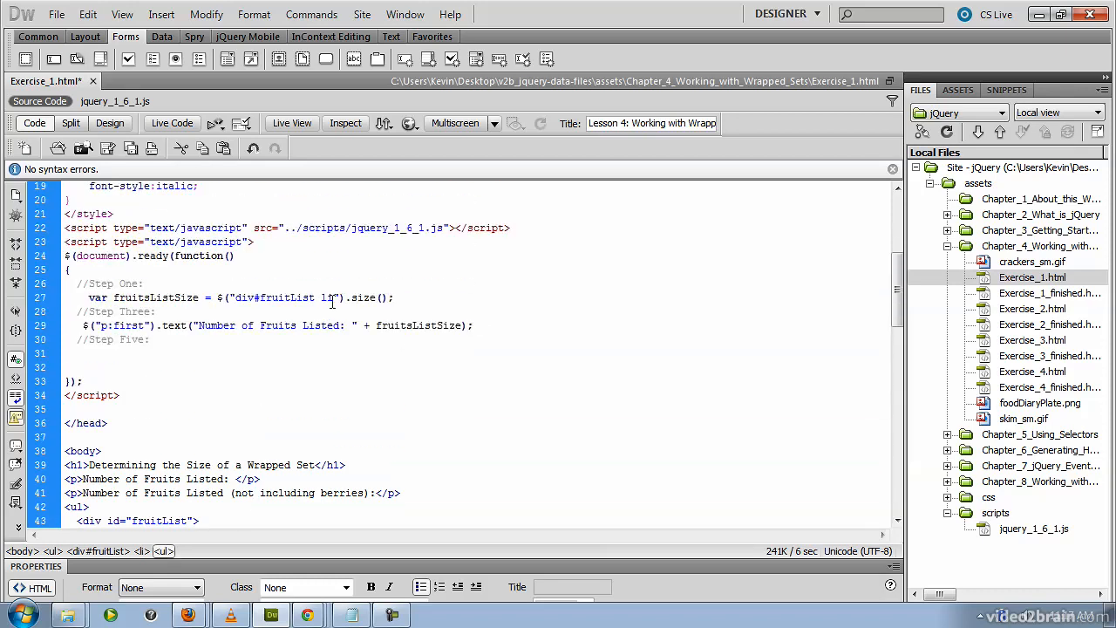
pyautogui.doubleClick(326, 296)
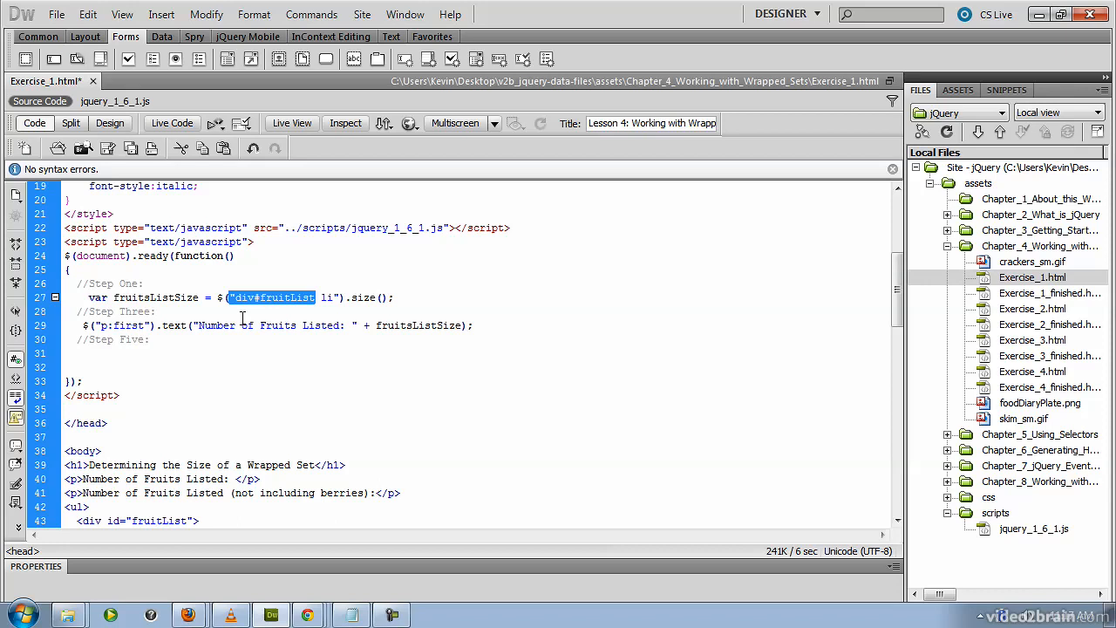
pyautogui.moveTo(276, 333)
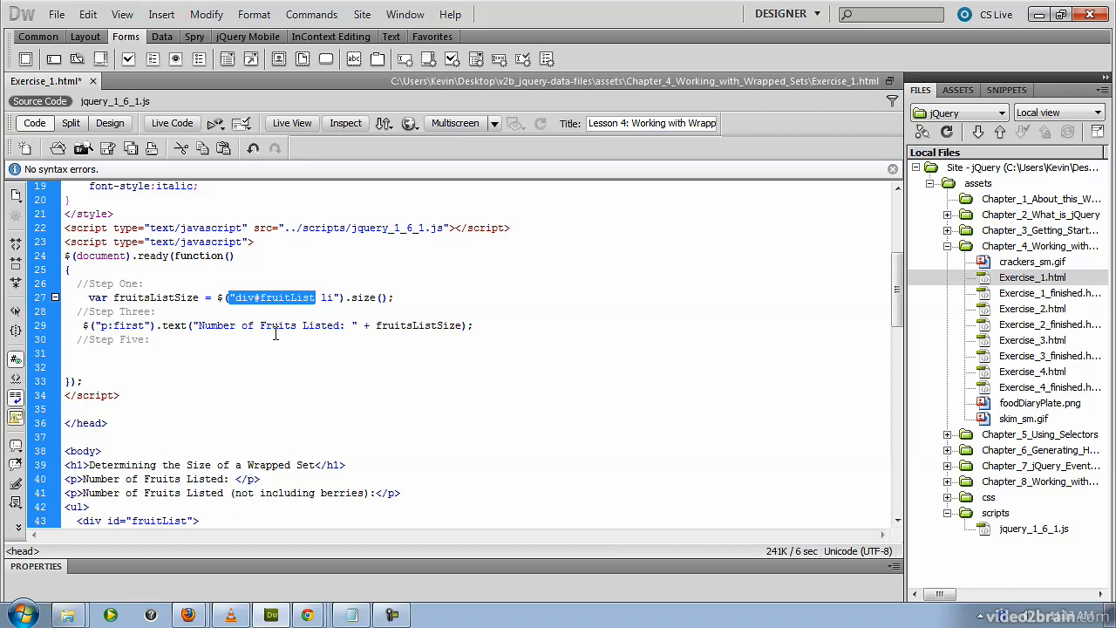
pyautogui.moveTo(509, 321)
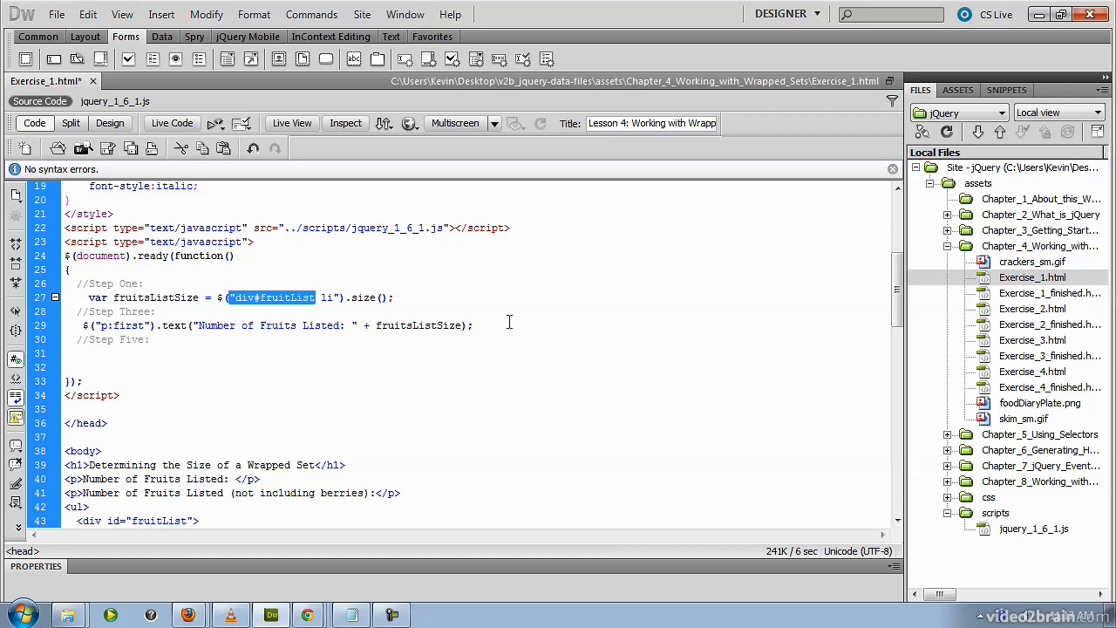
# Under Step Five, write var fruitListNotBerriesSize = $().size();
pyautogui.click(94, 350)
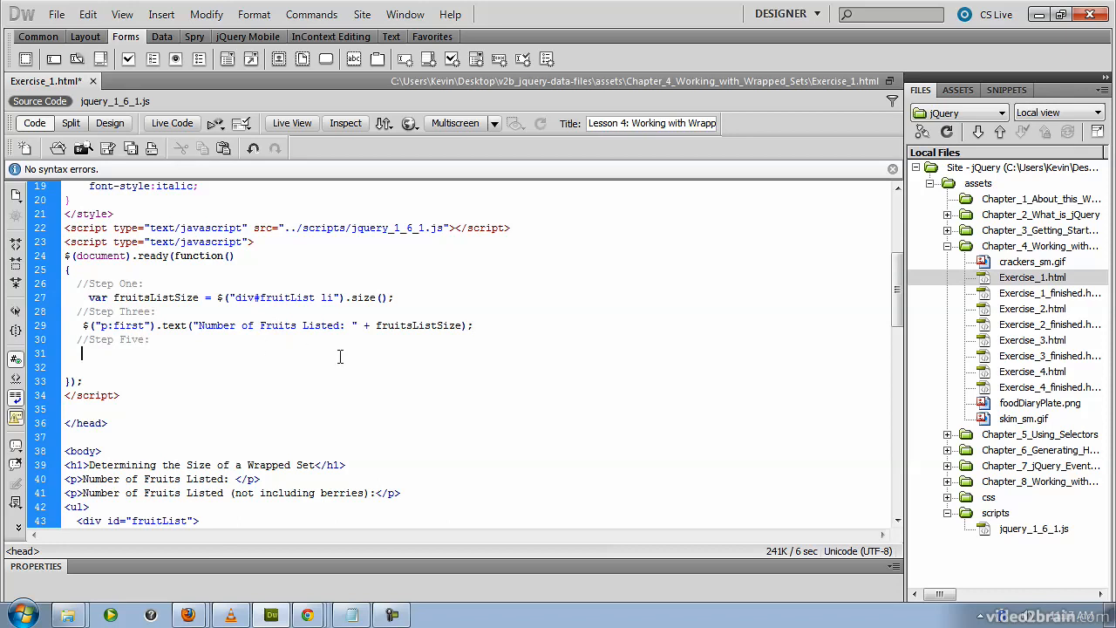
pyautogui.write('var')
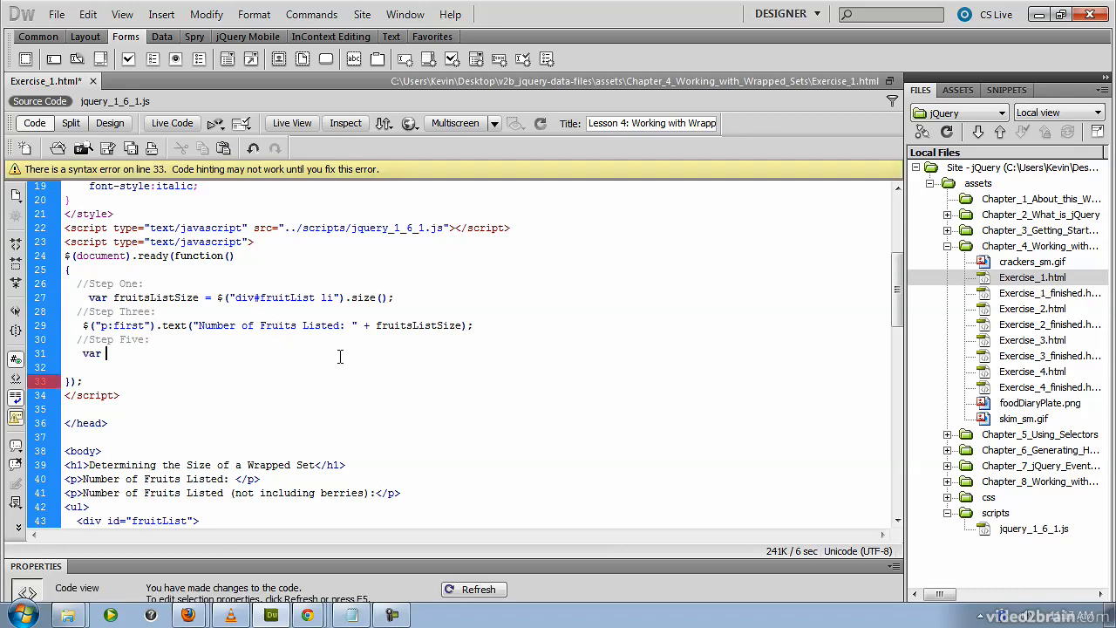
pyautogui.write('f')
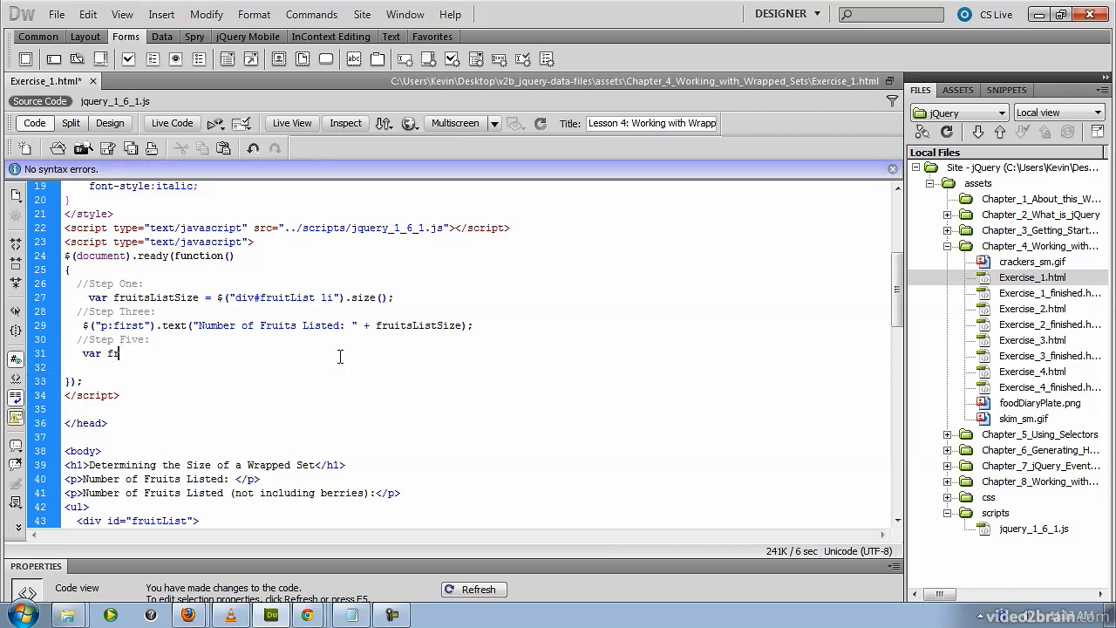
pyautogui.write('ruitListNotBe')
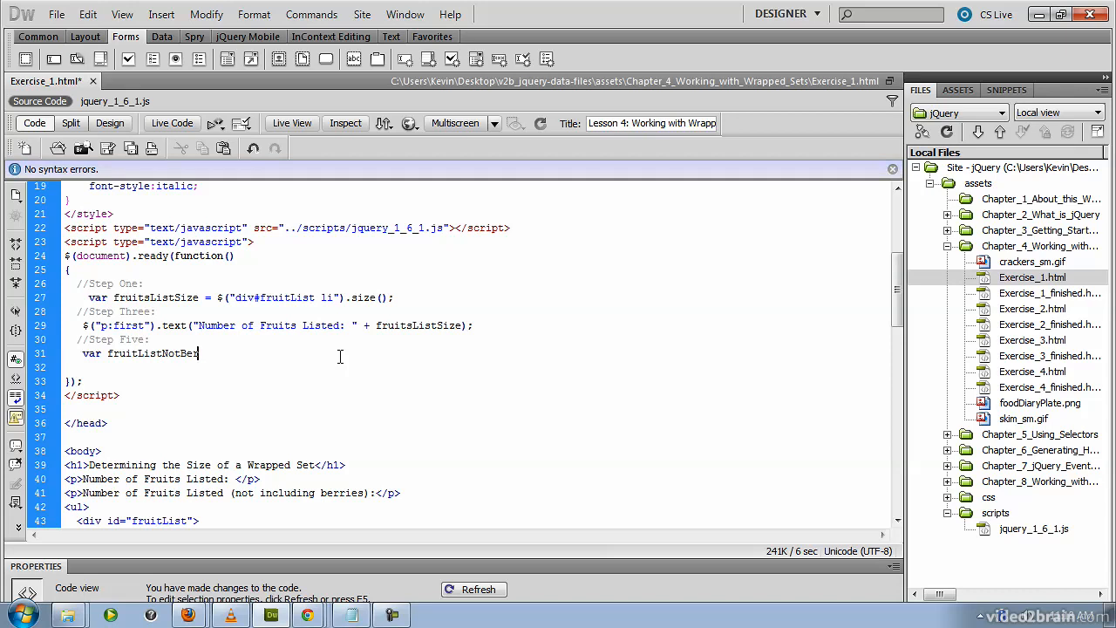
pyautogui.write('rries')
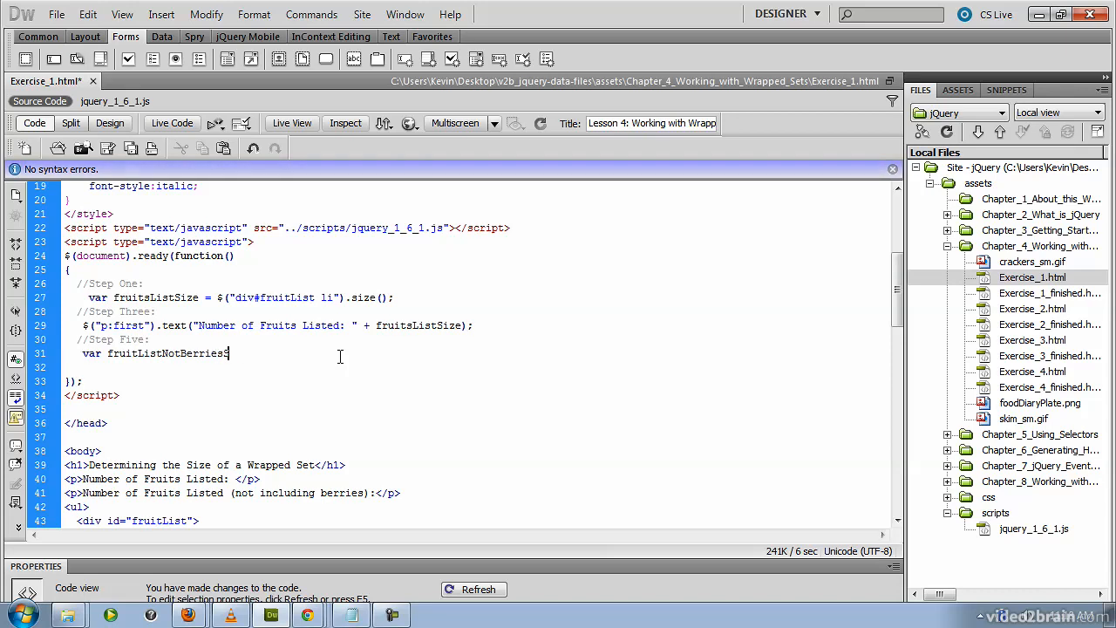
pyautogui.write('Size =')
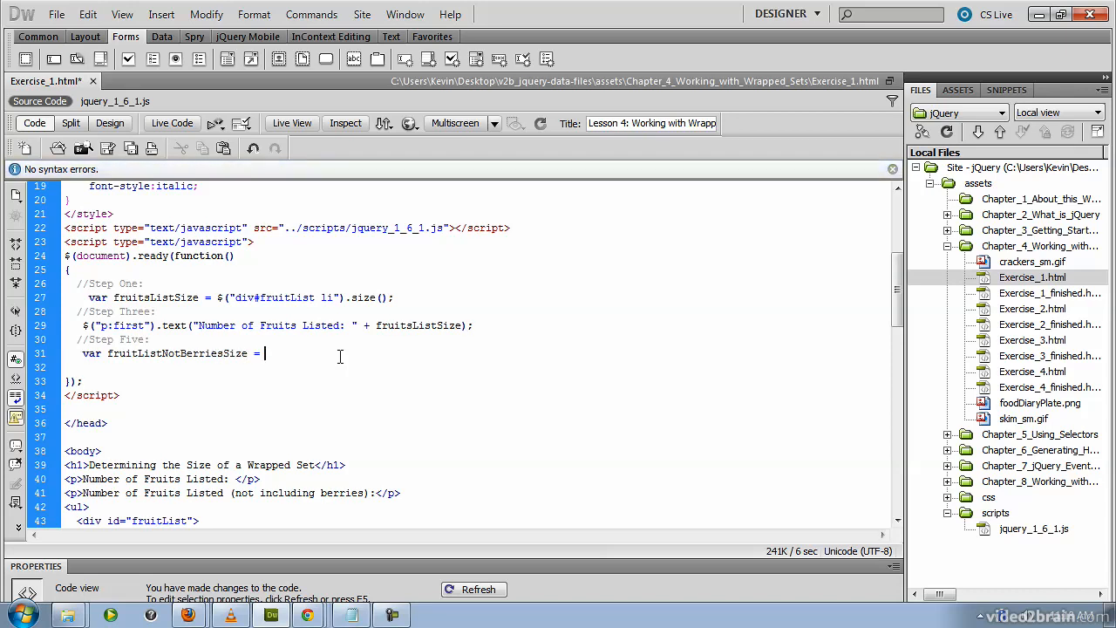
pyautogui.write('$')
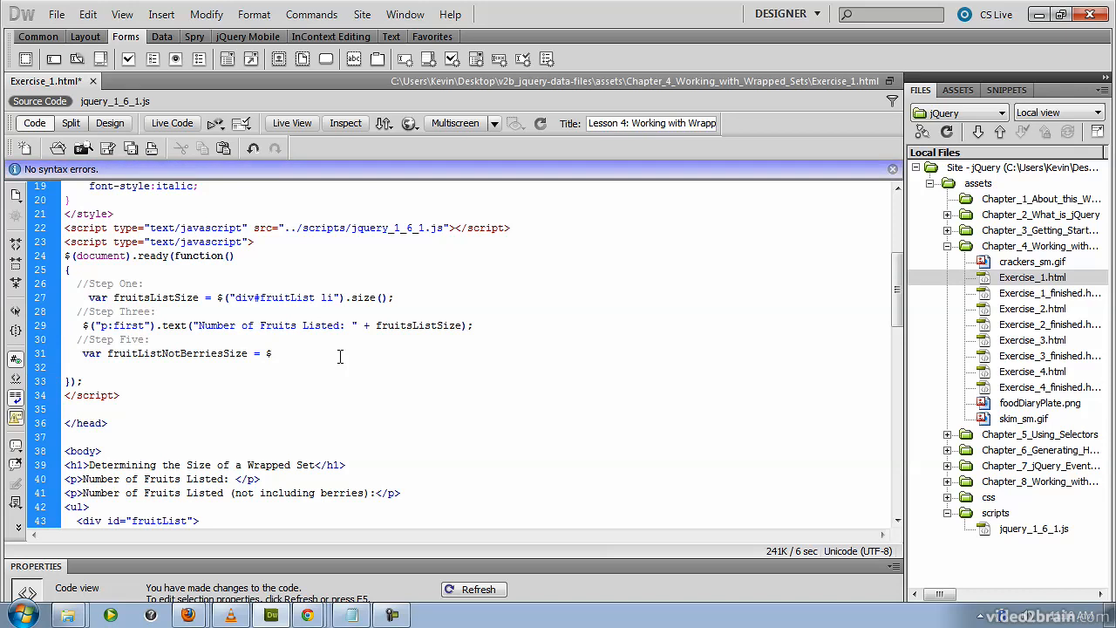
pyautogui.write('()')
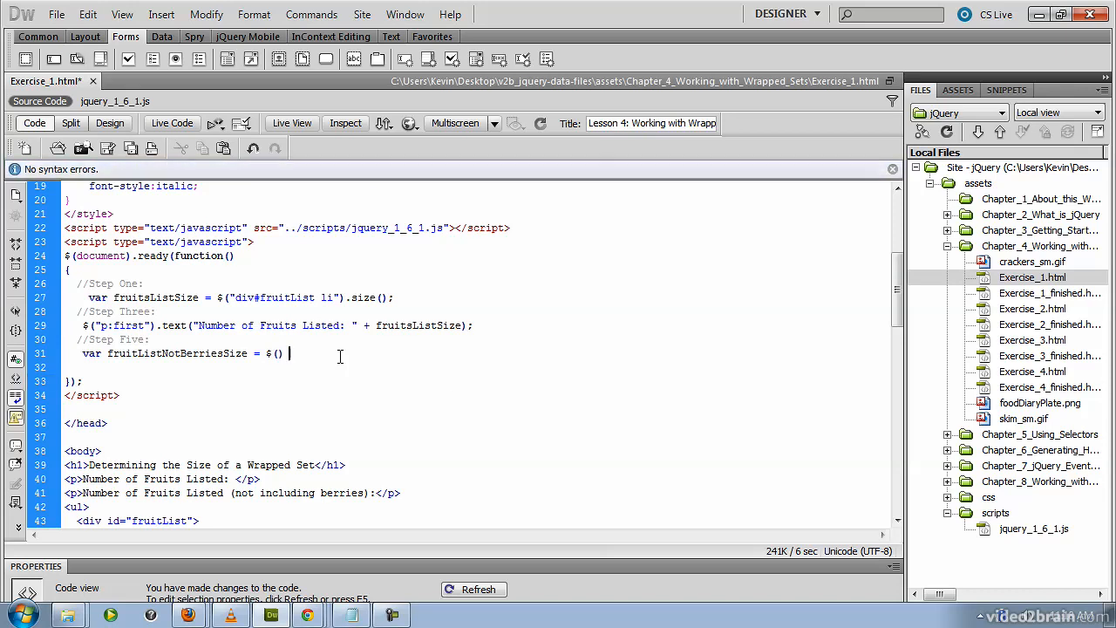
pyautogui.write('.size();')
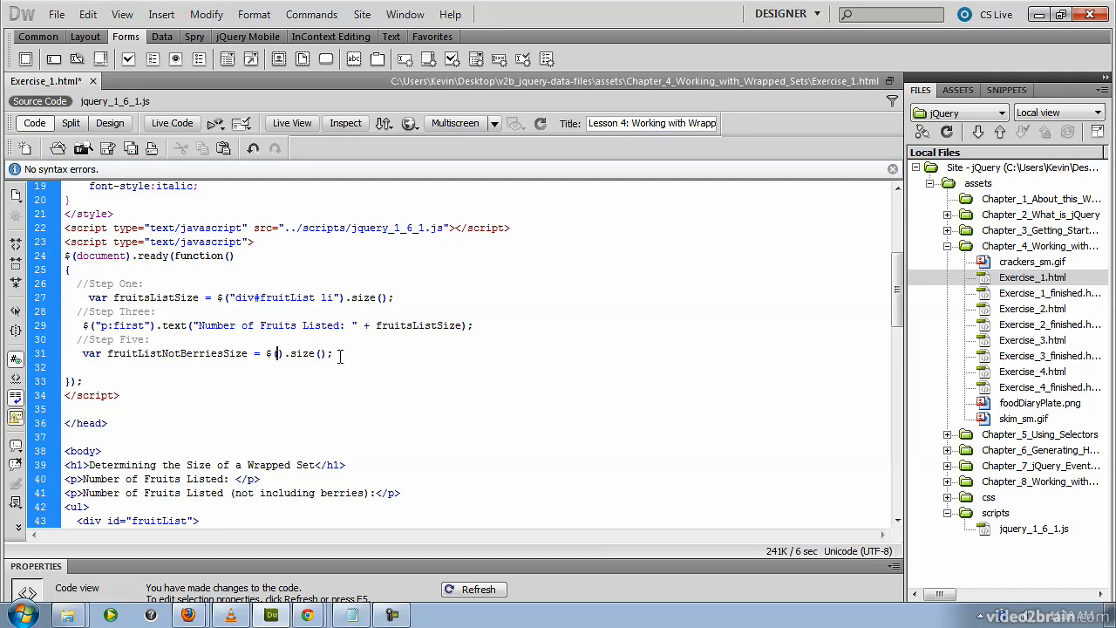
# Fill the selector with #fruitList li:not(ul>li) to exclude nested list items
pyautogui.write('#')
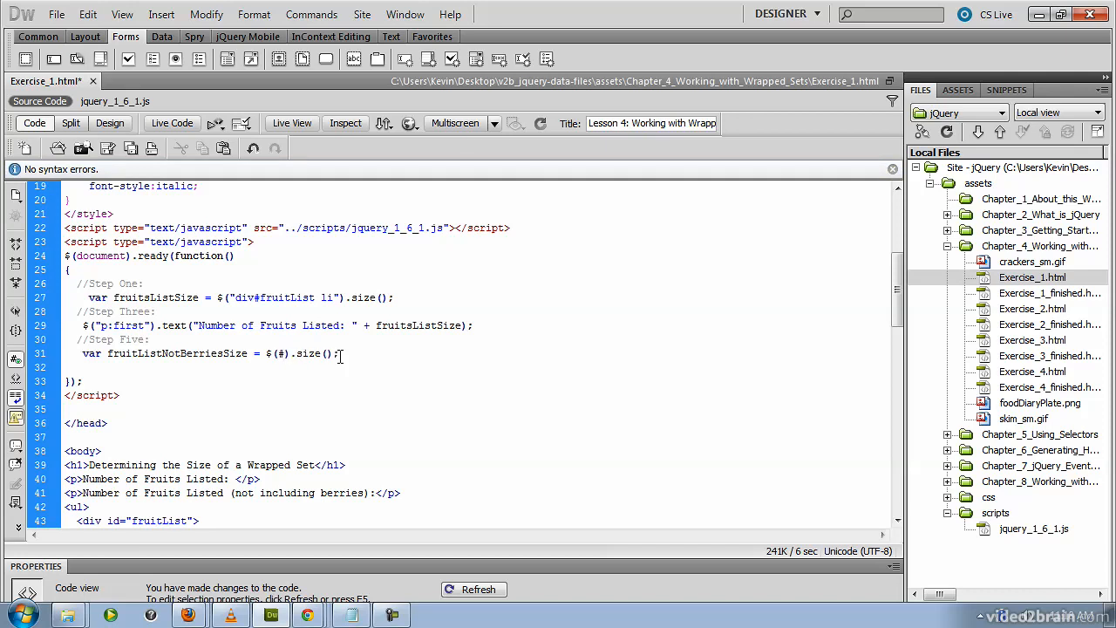
pyautogui.write('fruitList li')
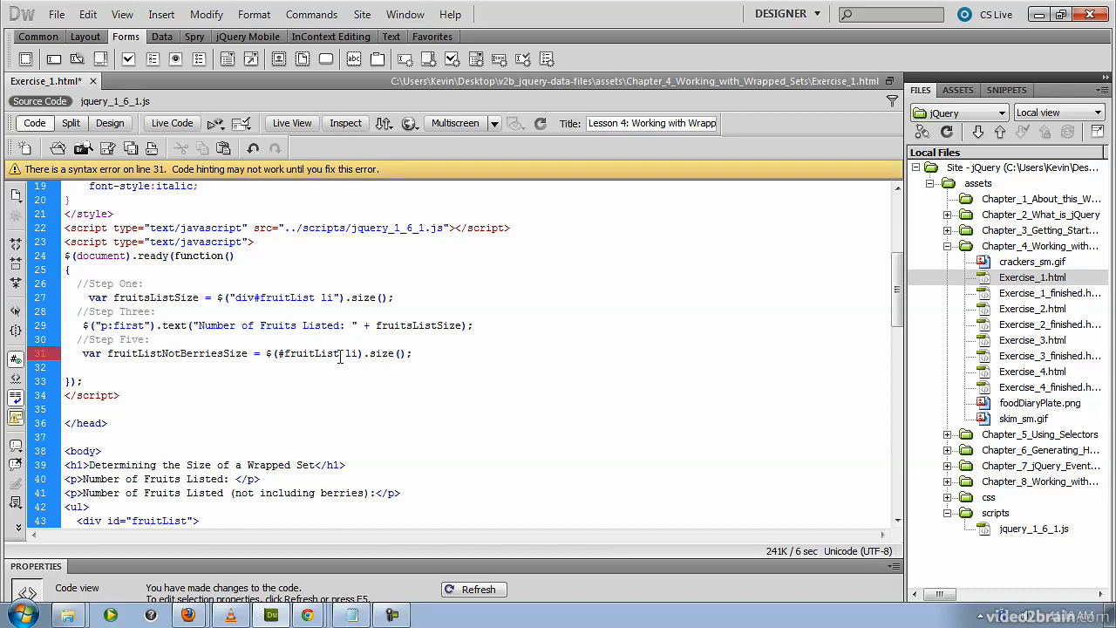
pyautogui.write(':not(')
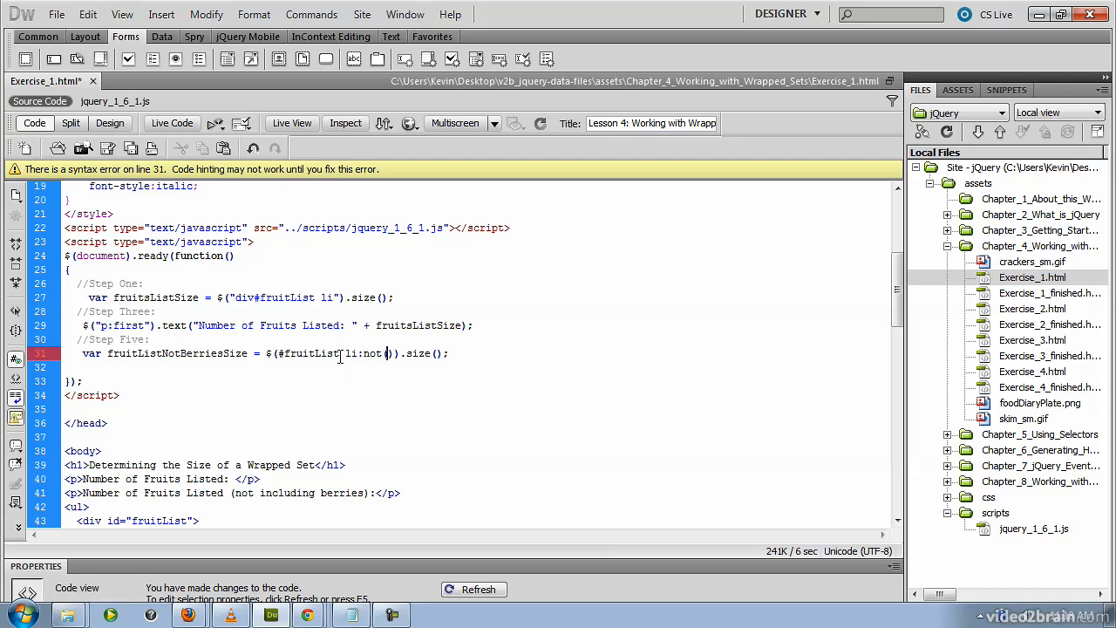
pyautogui.write('ul')
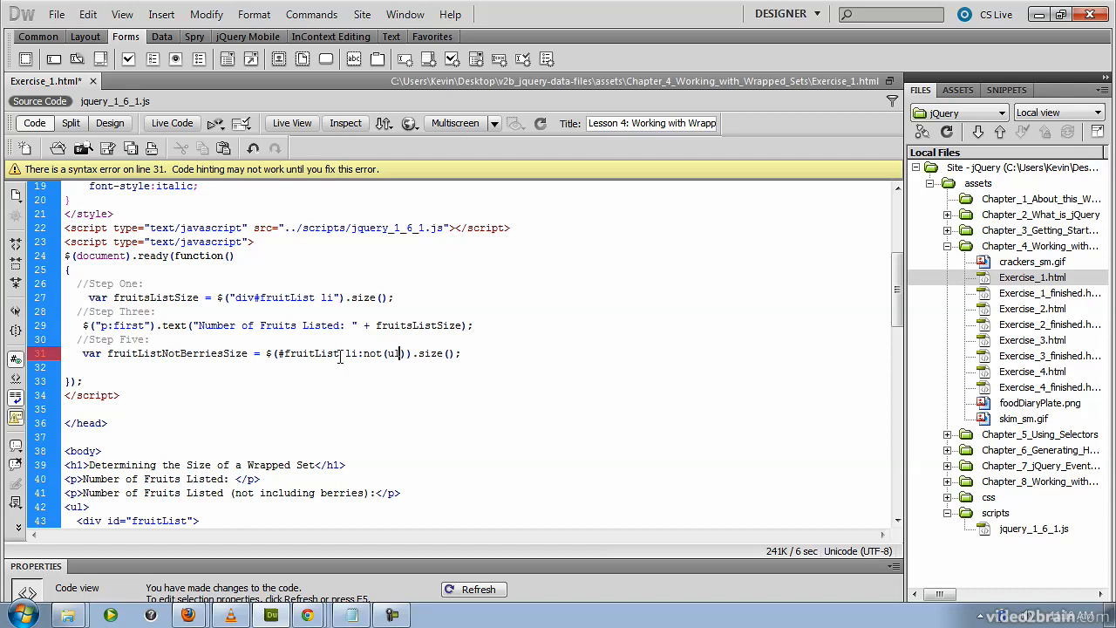
pyautogui.write('>li')
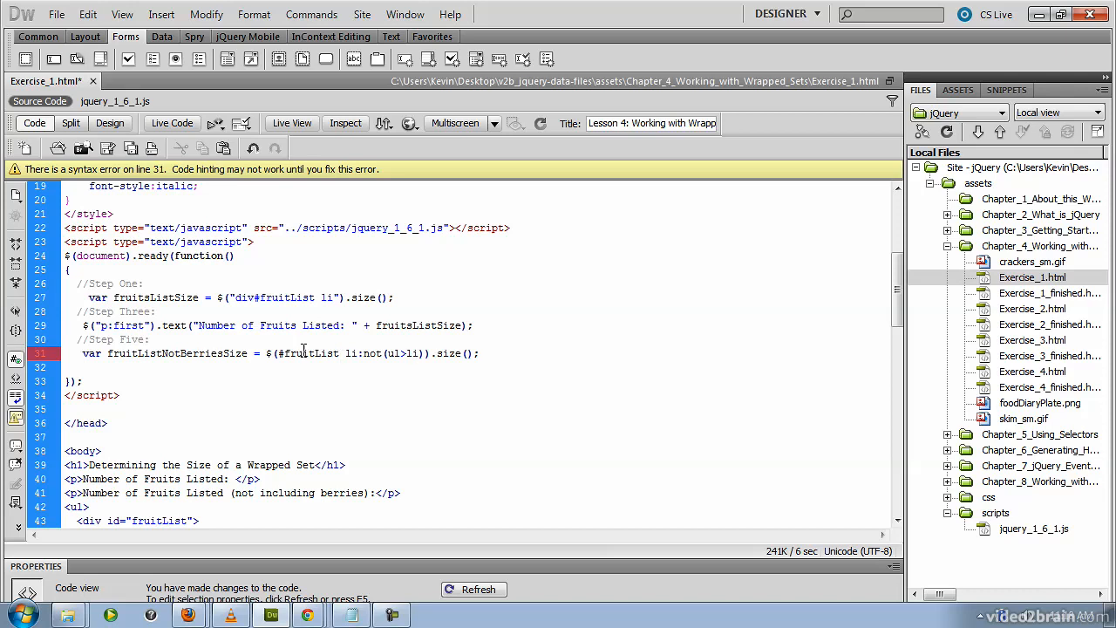
# Check the nested Berries list, then quote the Step Five selector so the syntax error clears
pyautogui.scroll(-3)
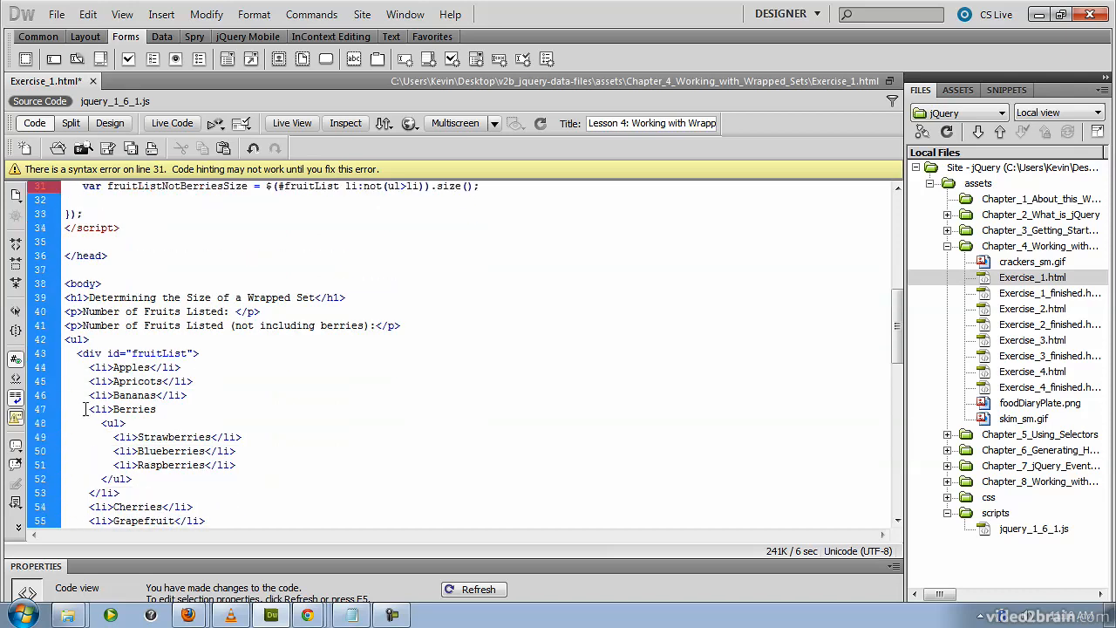
pyautogui.moveTo(113, 436); pyautogui.dragTo(248, 464)
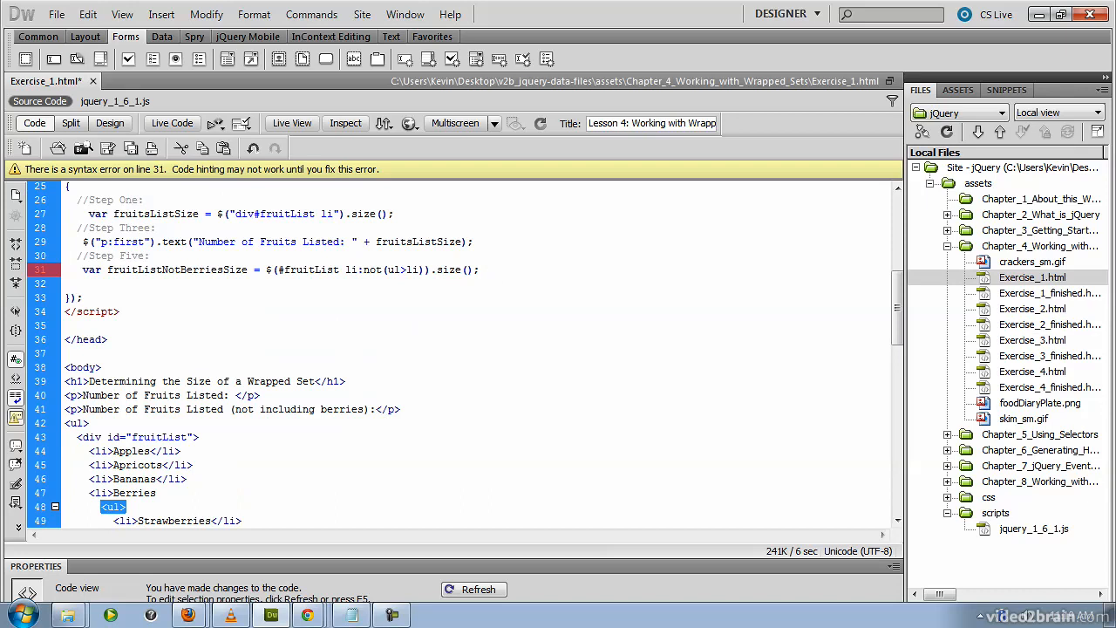
pyautogui.click(279, 269)
pyautogui.write('""')
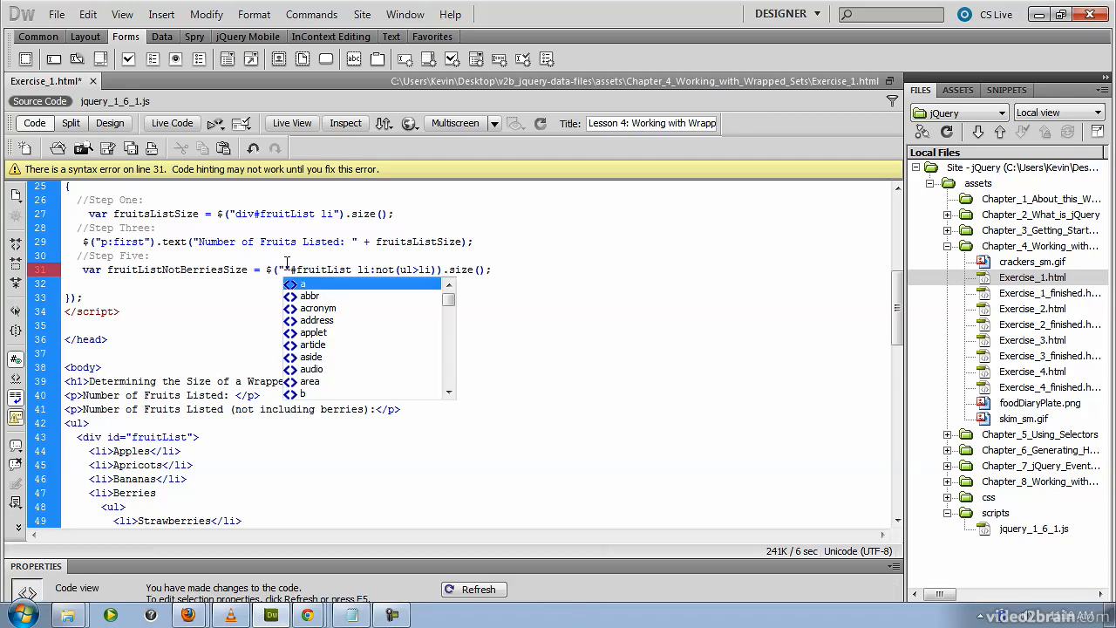
pyautogui.press('Escape')
pyautogui.write('$')
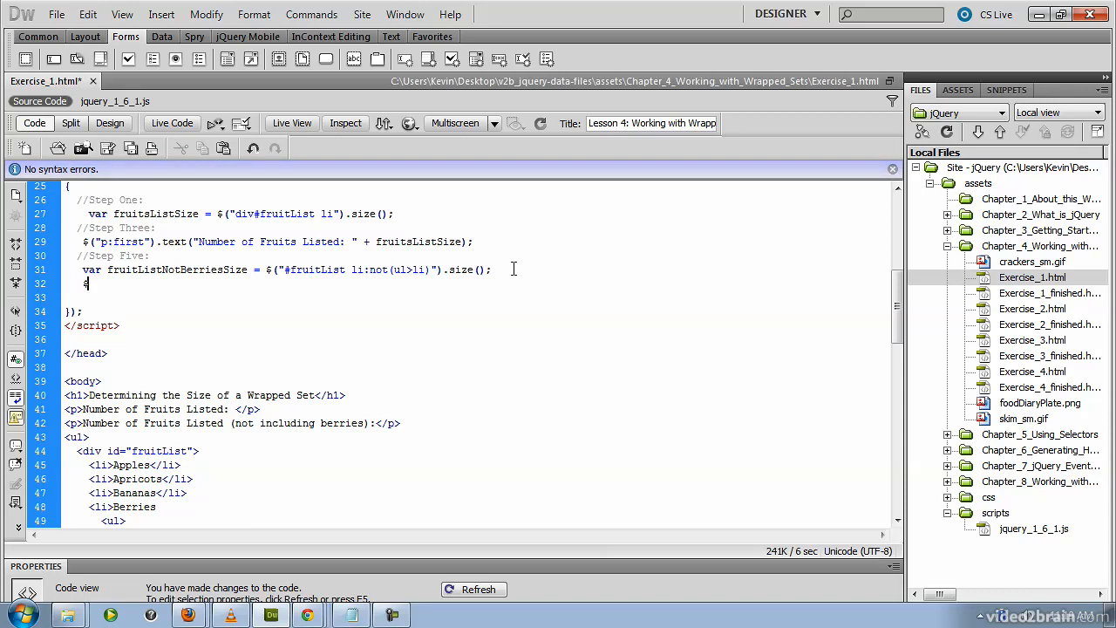
# Start a $("p:eq(1)").text line targeting the second paragraph
pyautogui.write('()')
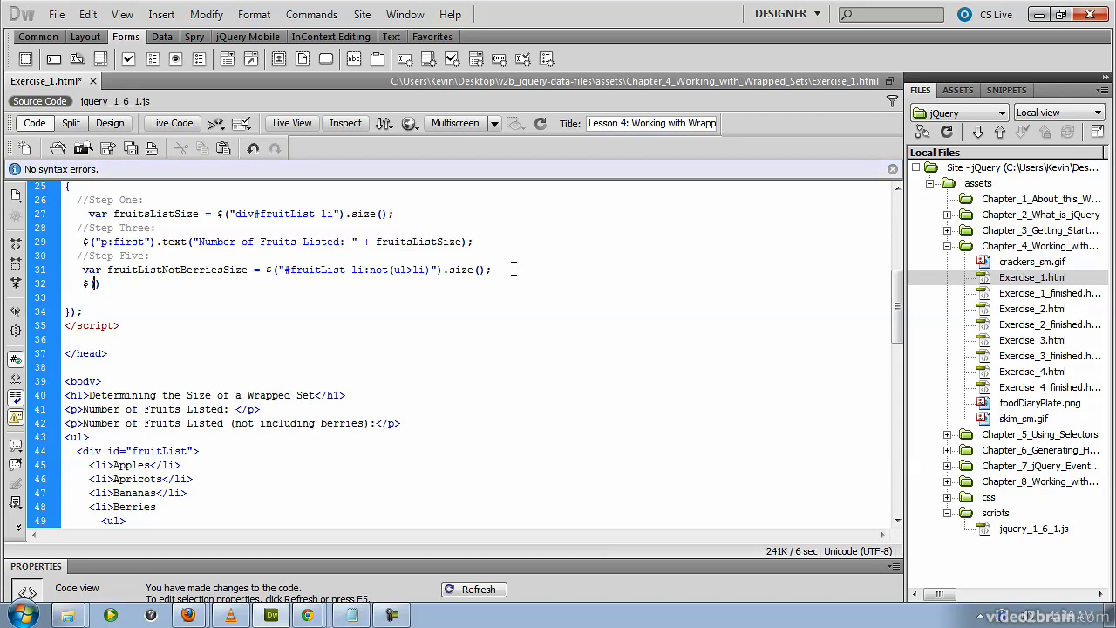
pyautogui.write('p:eq(1')
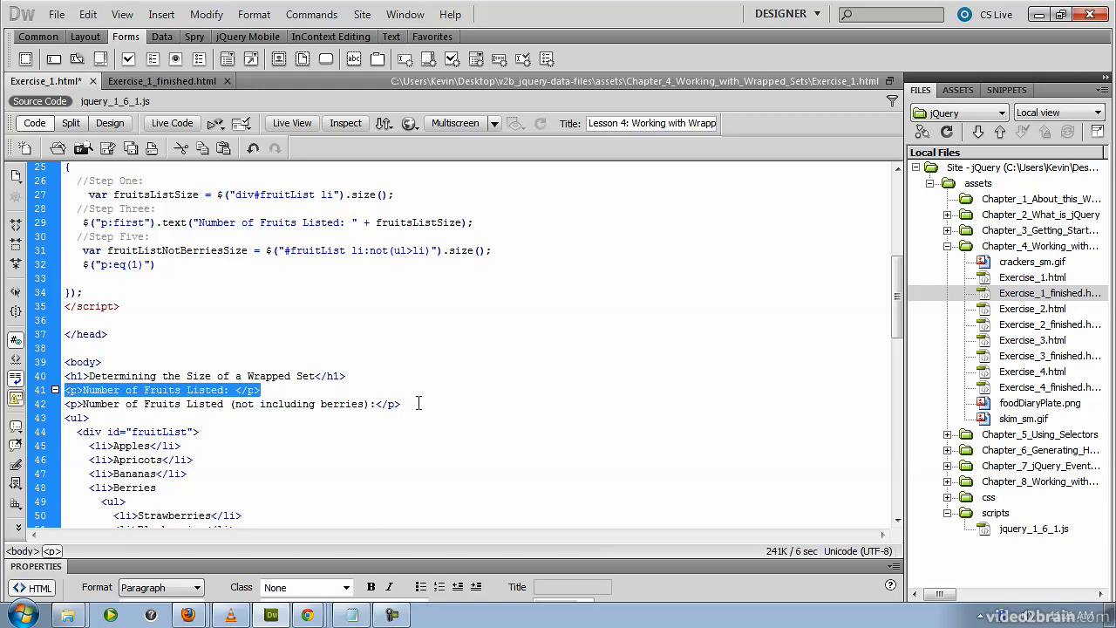
pyautogui.click(235, 404)
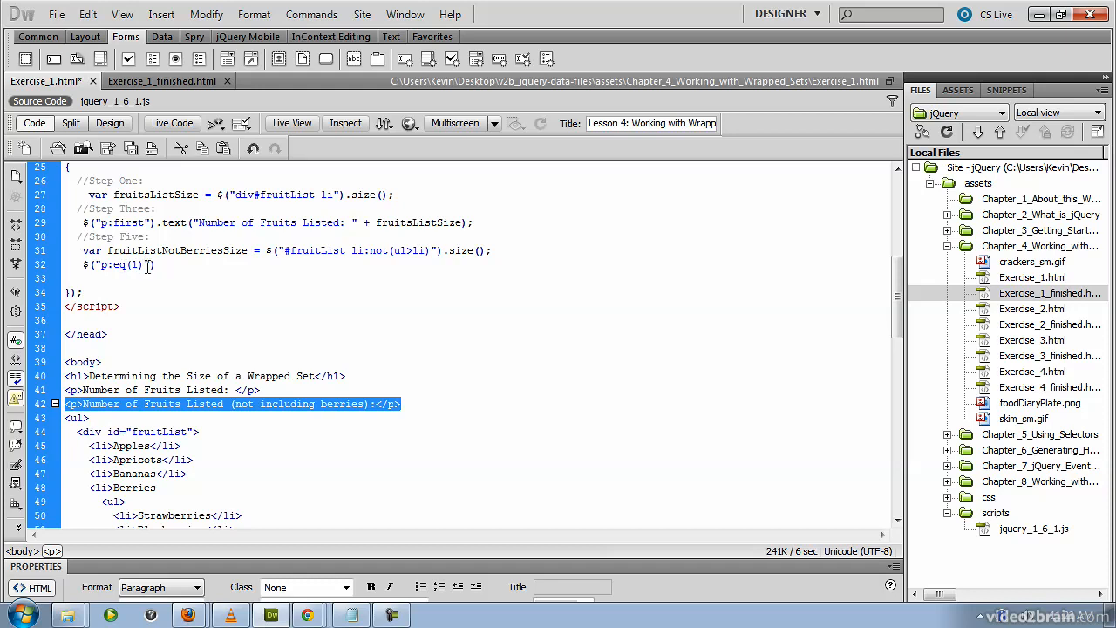
pyautogui.click(160, 265)
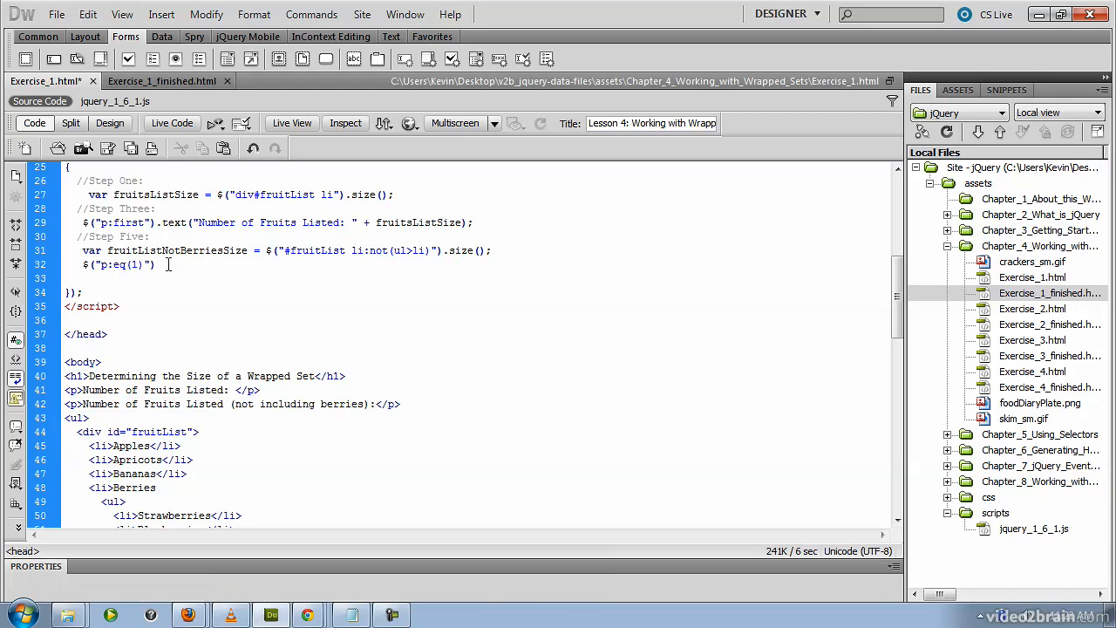
pyautogui.write('.text("Number of Fruits Listed (')
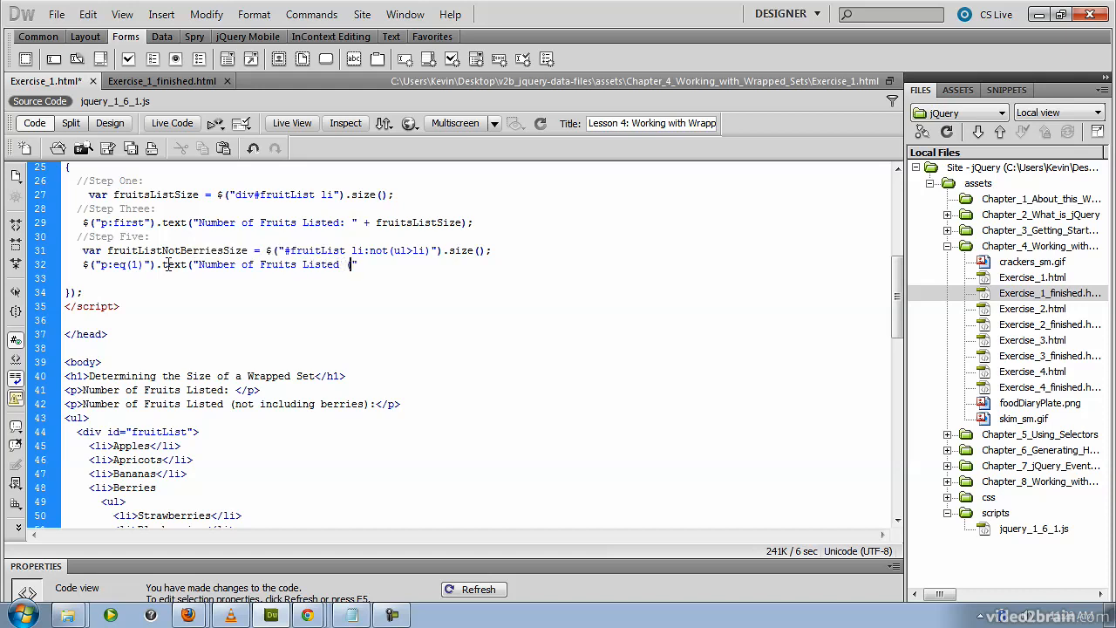
# Set its text to "Number of Fruits Listed (not including berries)" + fruitListNotBerriesSize
pyautogui.write('not')
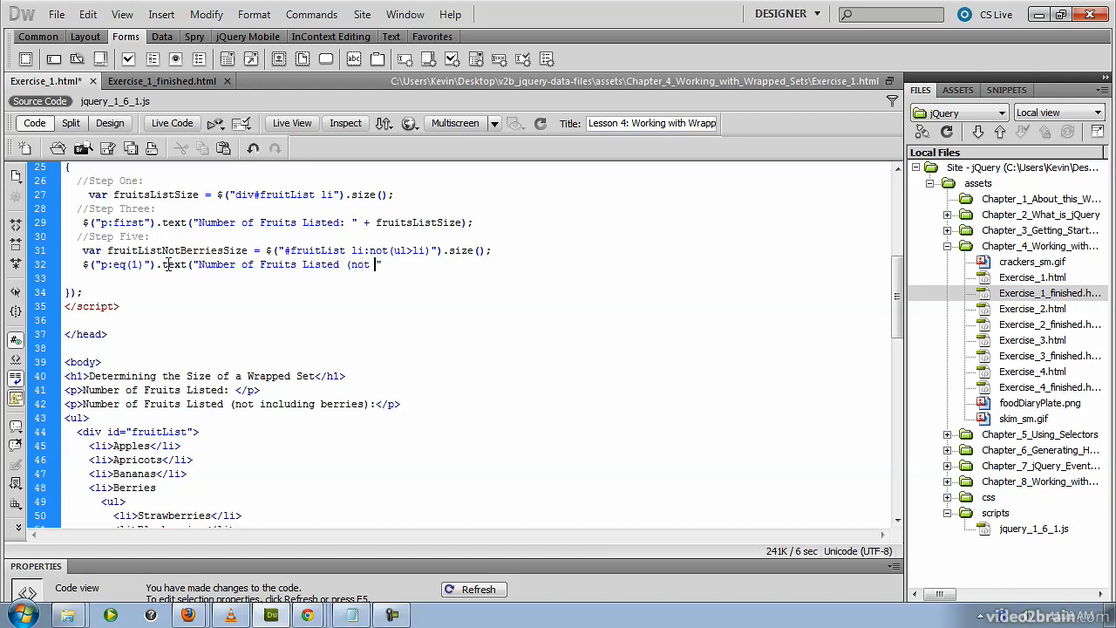
pyautogui.write('including berries)')
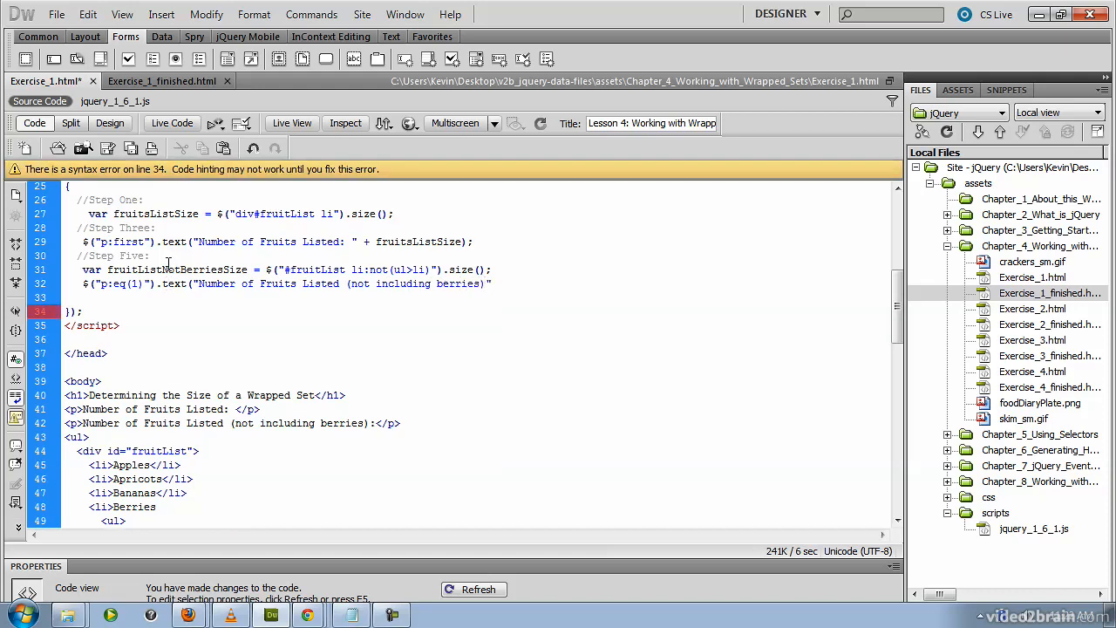
pyautogui.write('+')
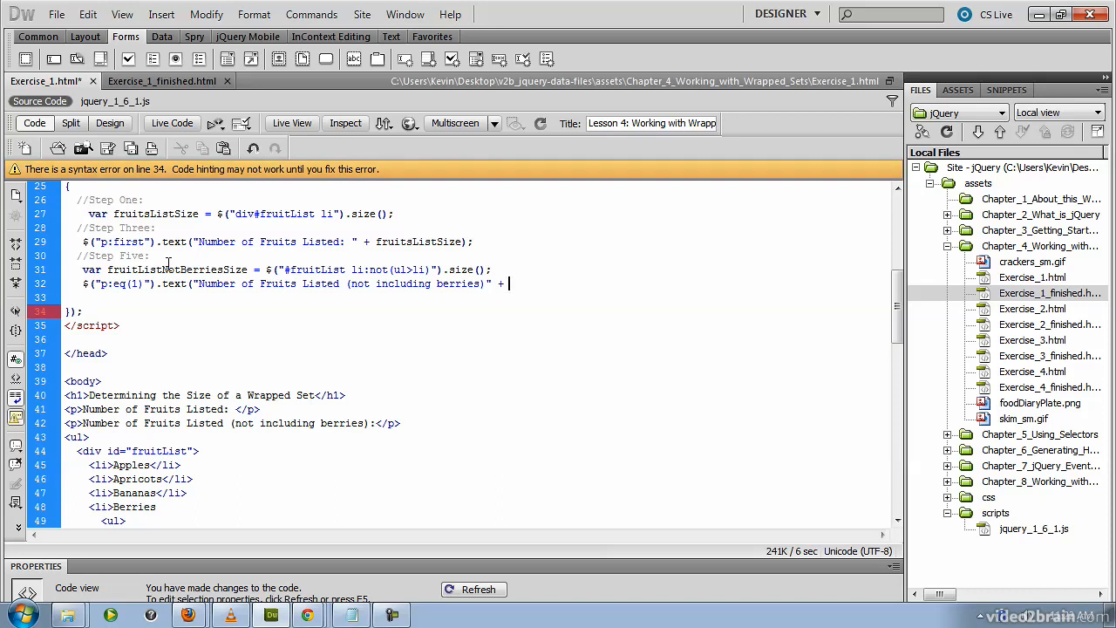
pyautogui.write('fruits')
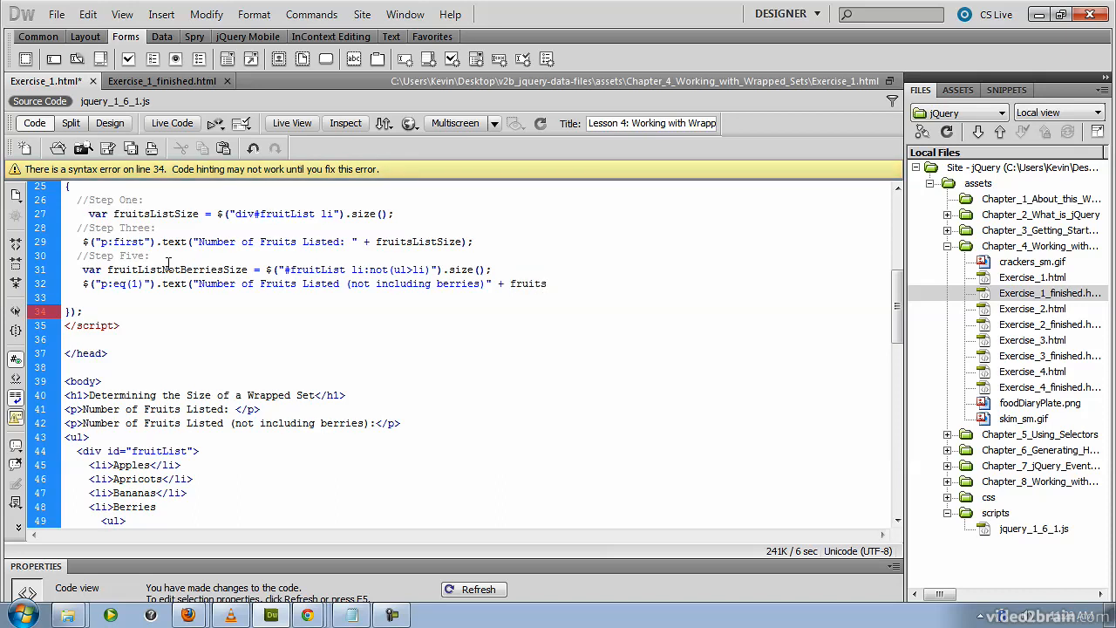
pyautogui.write('fruitListN')
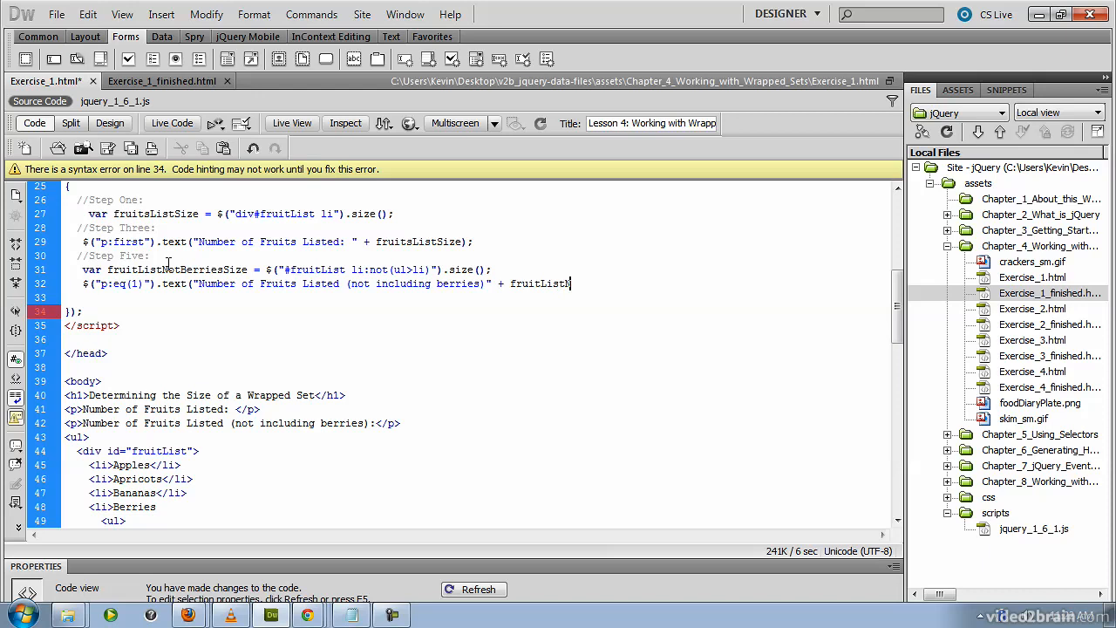
pyautogui.write('otBerriesSiz')
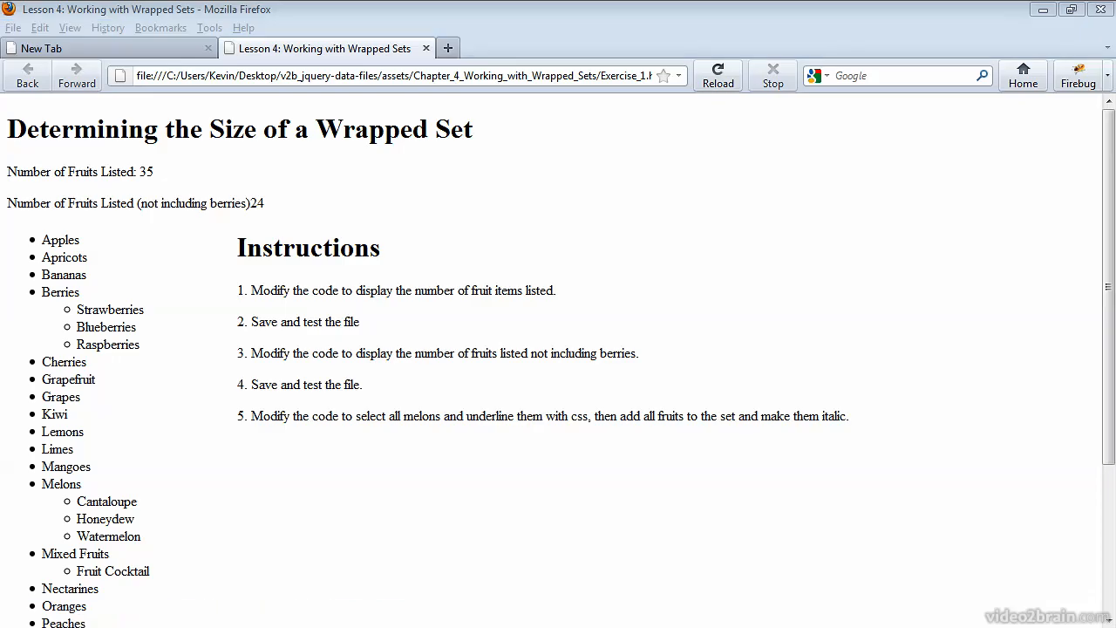
pyautogui.moveTo(701, 150)
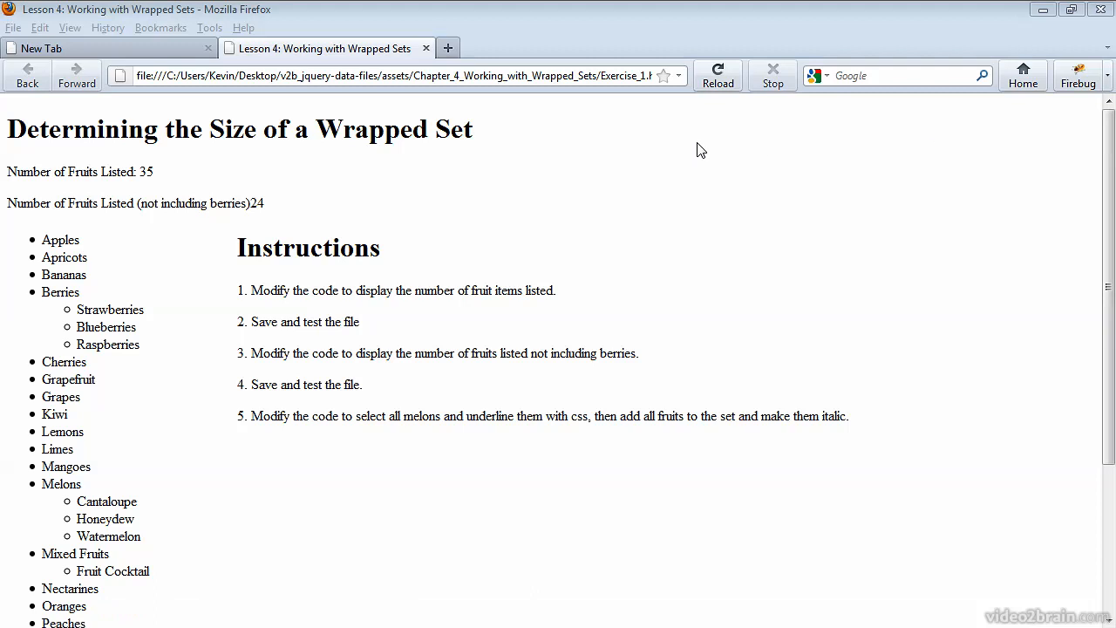
pyautogui.moveTo(256, 244)
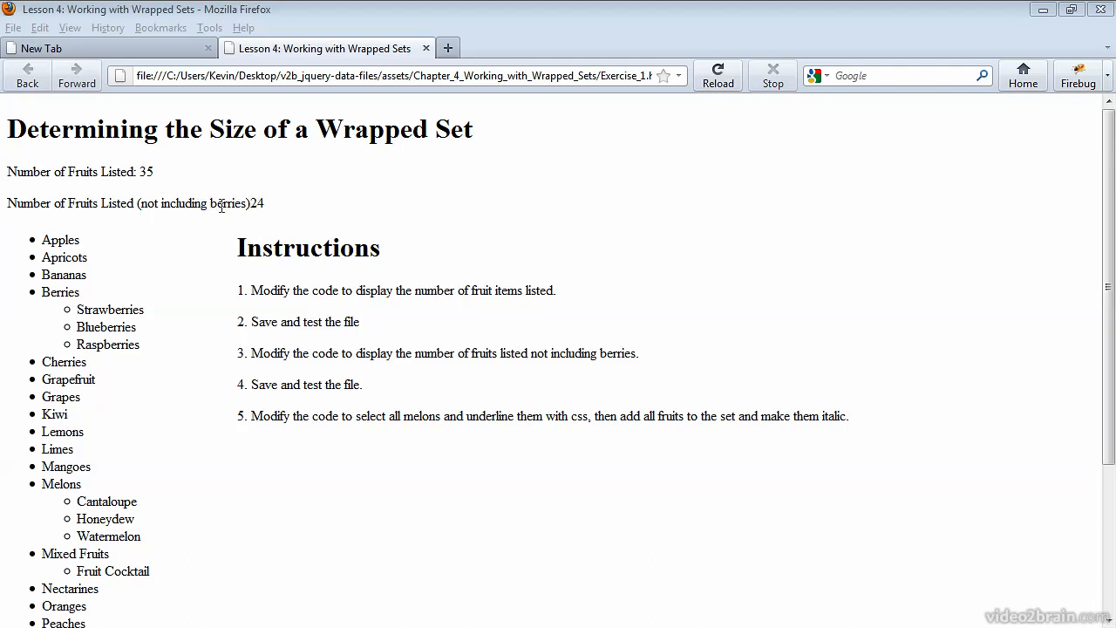
pyautogui.moveTo(227, 223)
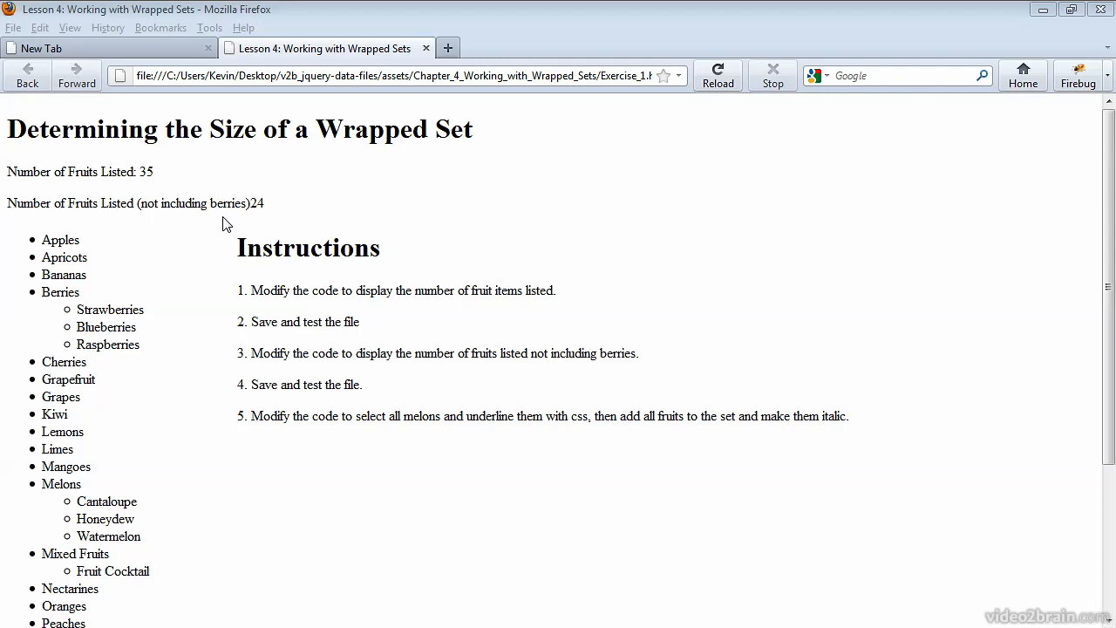
pyautogui.moveTo(226, 241)
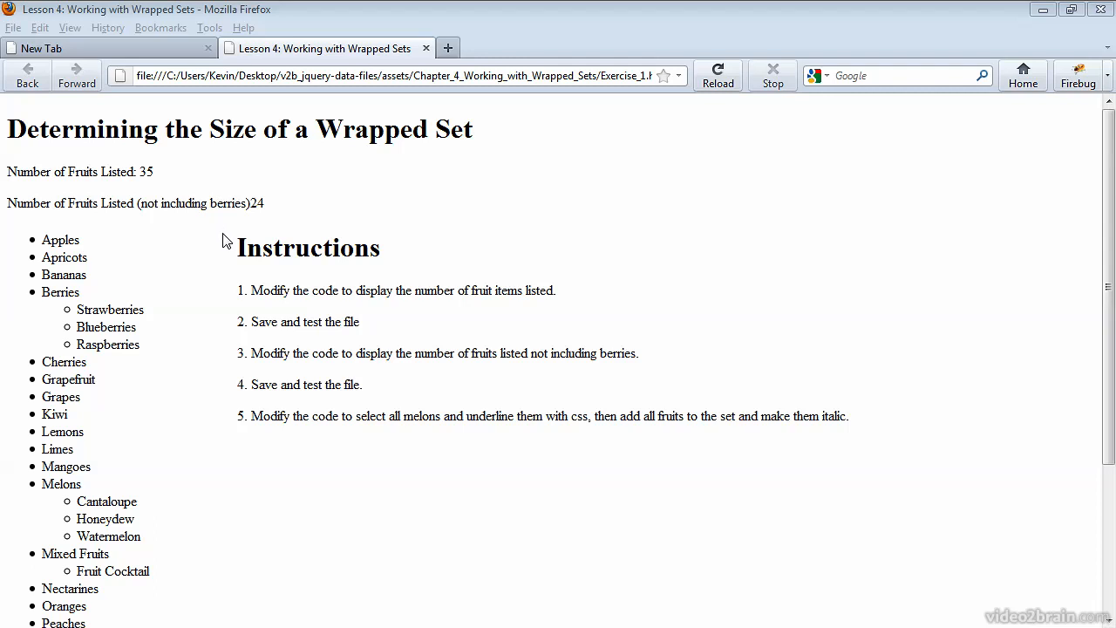
pyautogui.moveTo(91, 374)
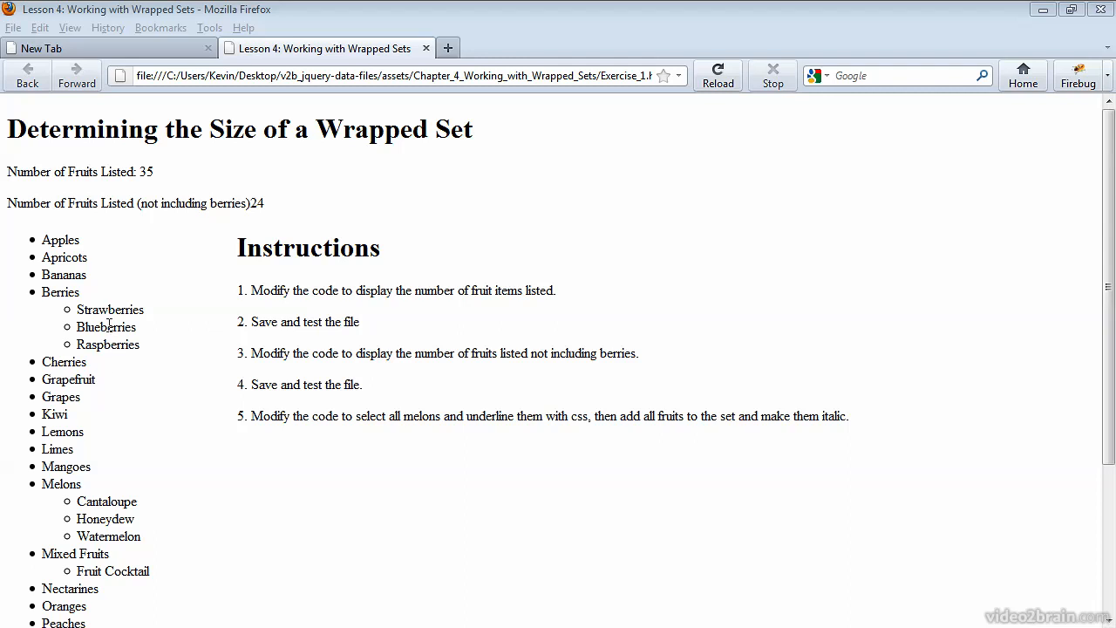
# Scroll the fruit list in Firefox, then return to the Dreamweaver code editor
pyautogui.scroll(-3)
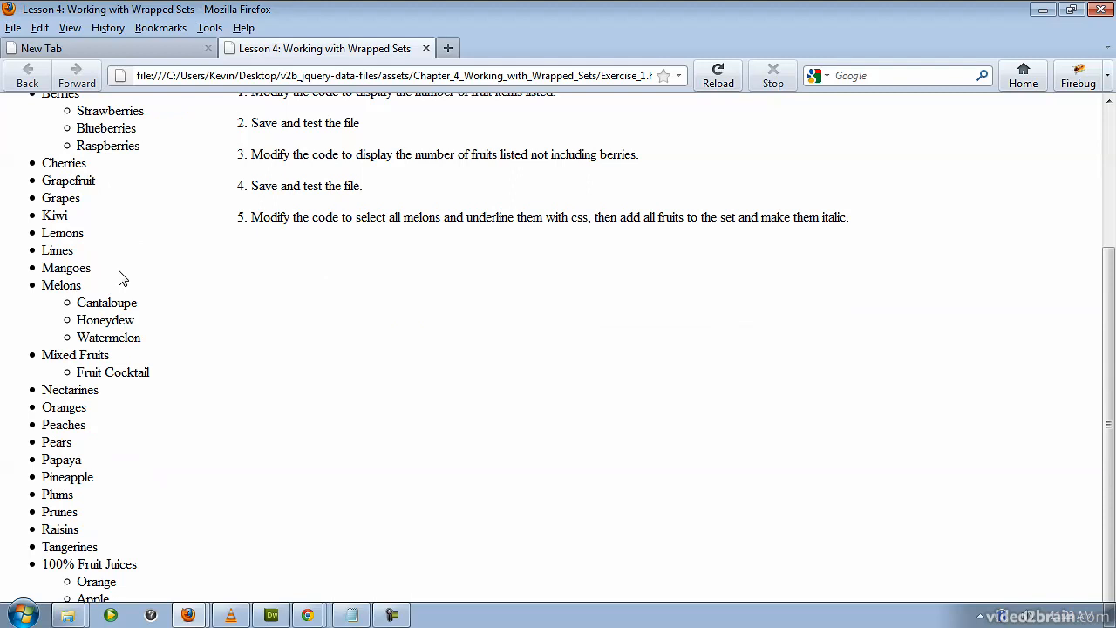
pyautogui.moveTo(131, 134)
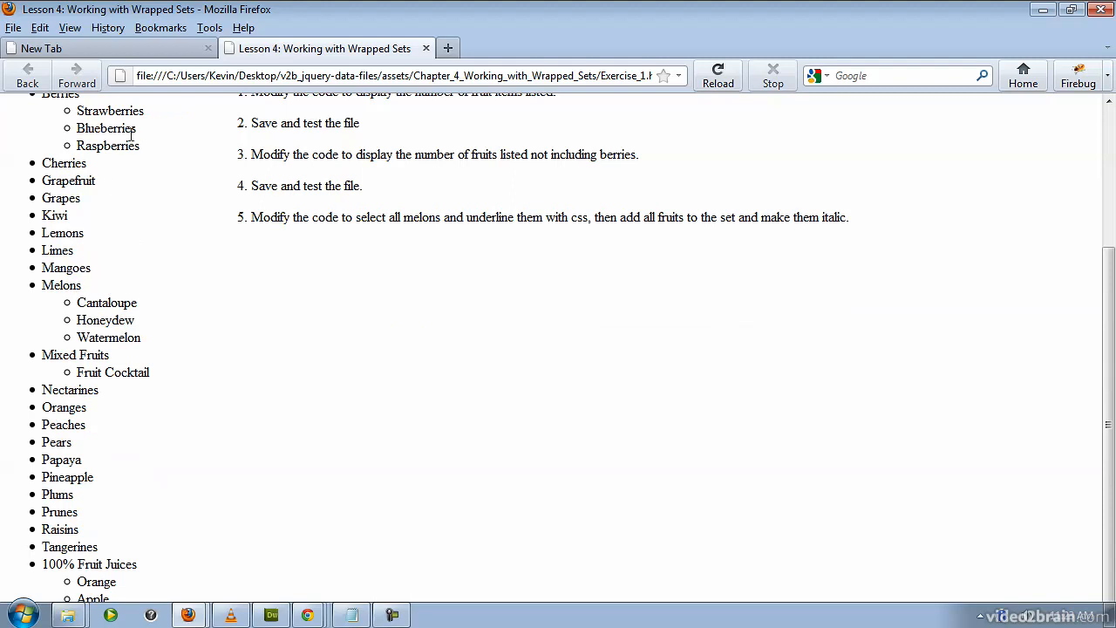
pyautogui.click(269, 613)
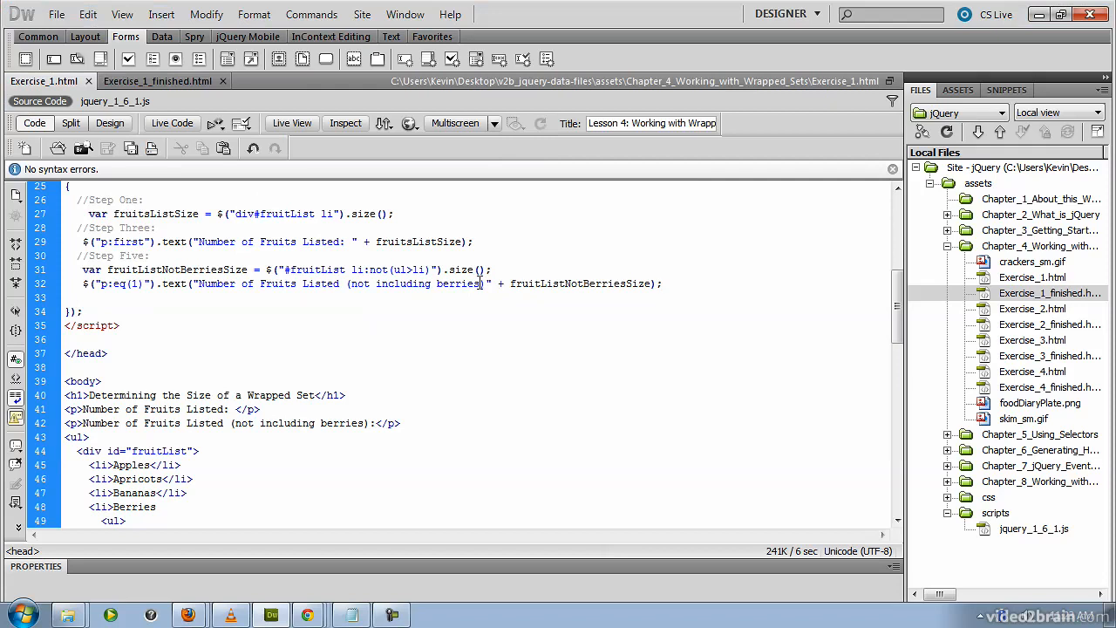
# Extend the label to "(not including berries, or melons or mixed fruit.)" and select the Step One selector
pyautogui.write(',')
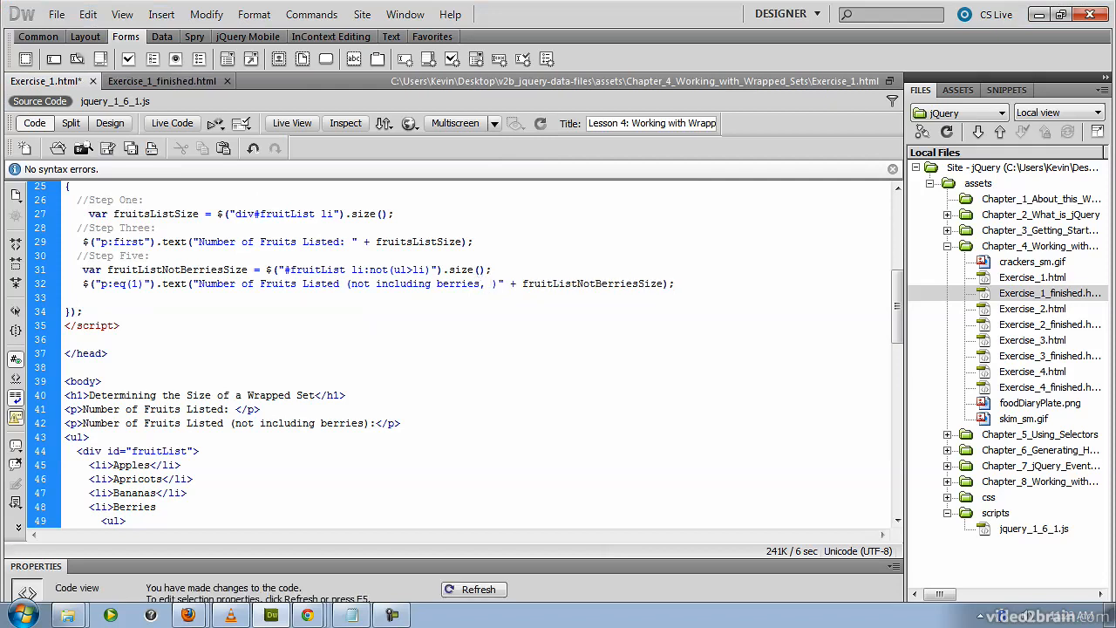
pyautogui.write(', or melons o')
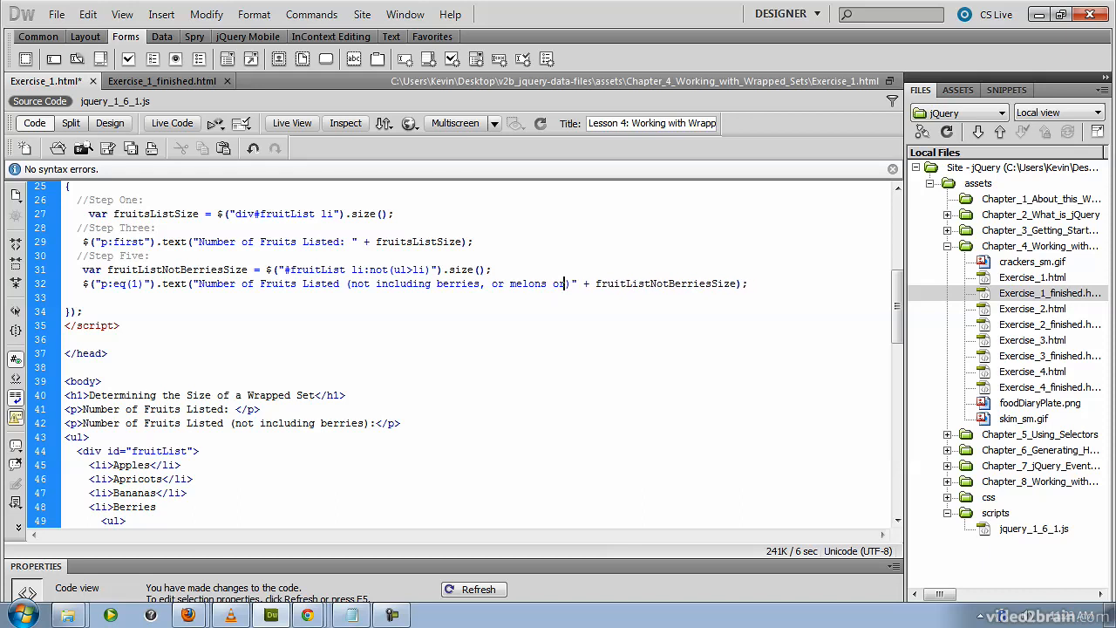
pyautogui.write('r mixed fruit.')
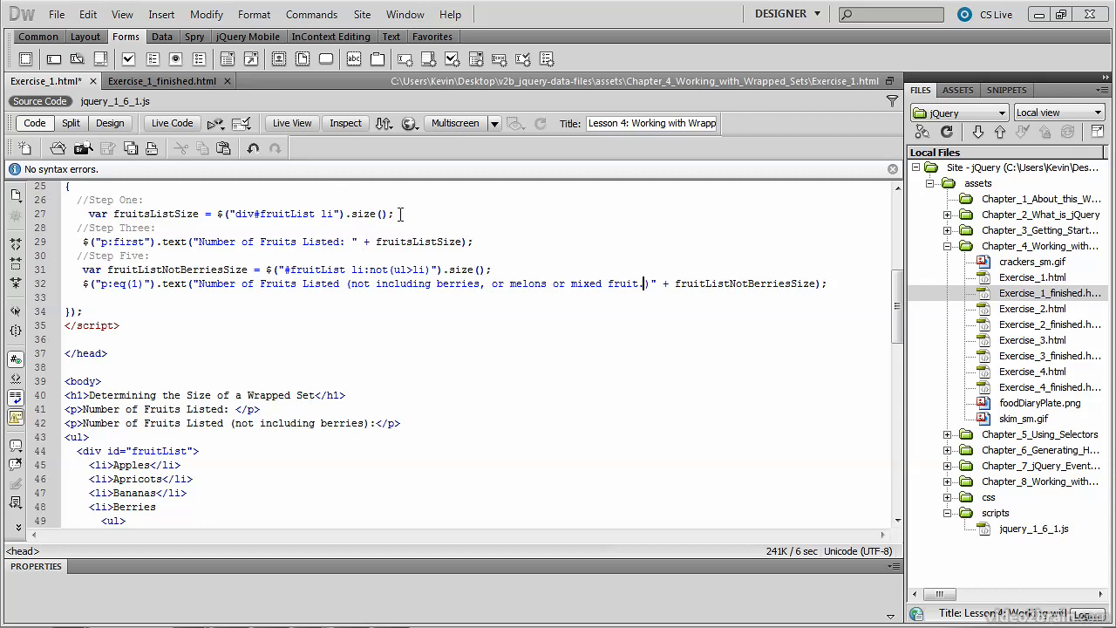
pyautogui.doubleClick(279, 213)
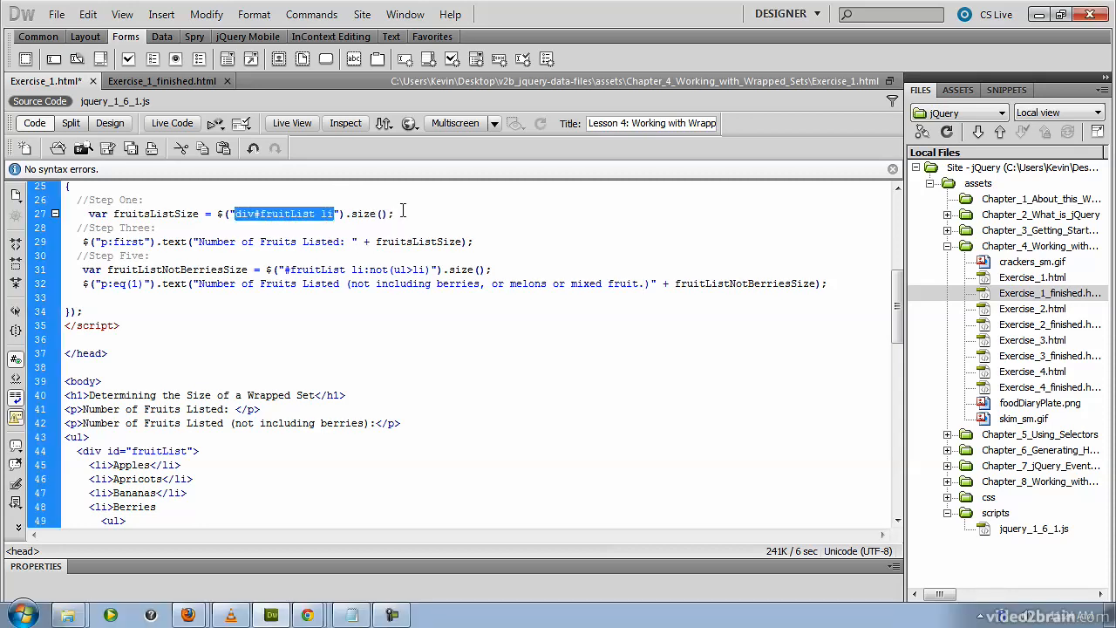